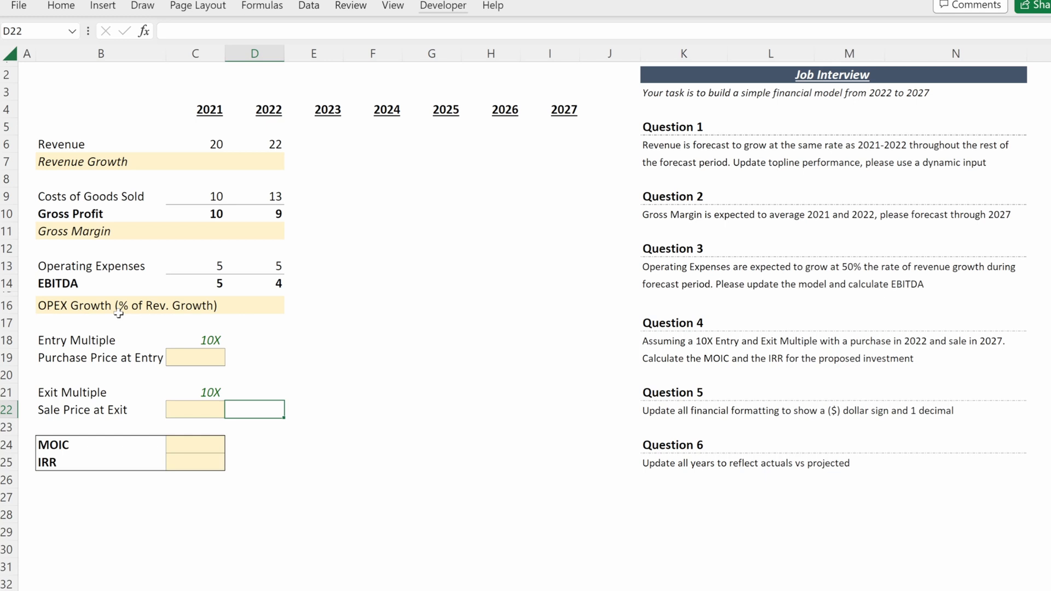
mouse_move(722, 173)
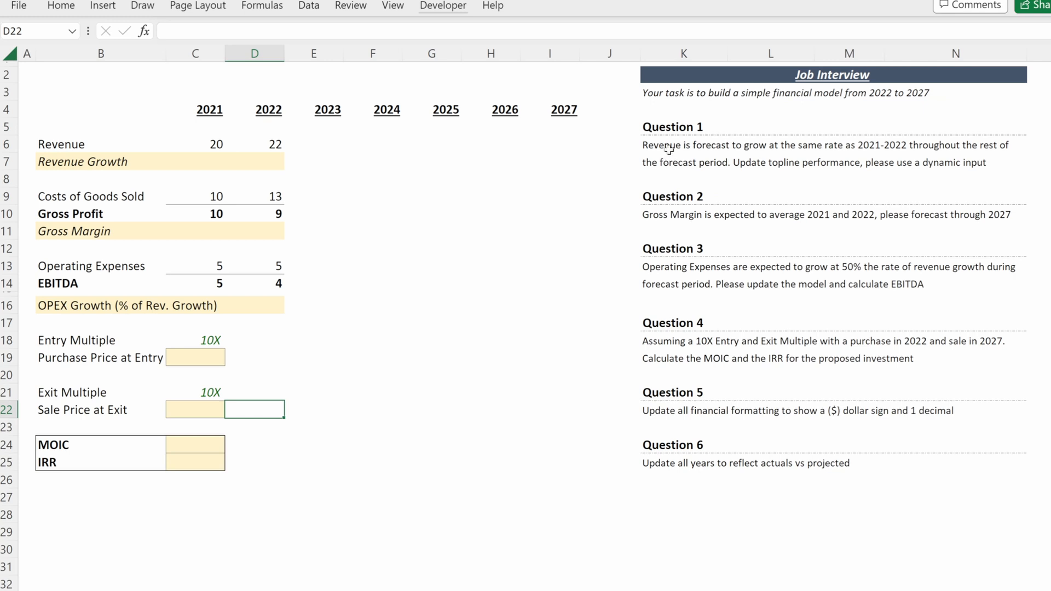
mouse_move(504, 167)
text(=)
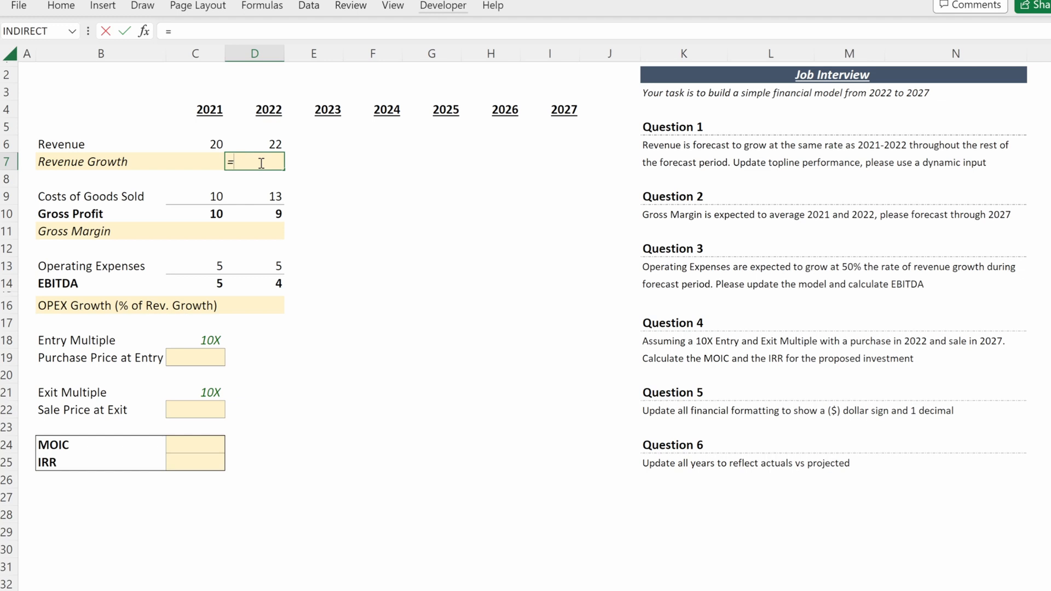
Enter =D6/C6-1 as 2022 growth, link 2023 growth and revenue, and fill through 2027.
text(D6/)
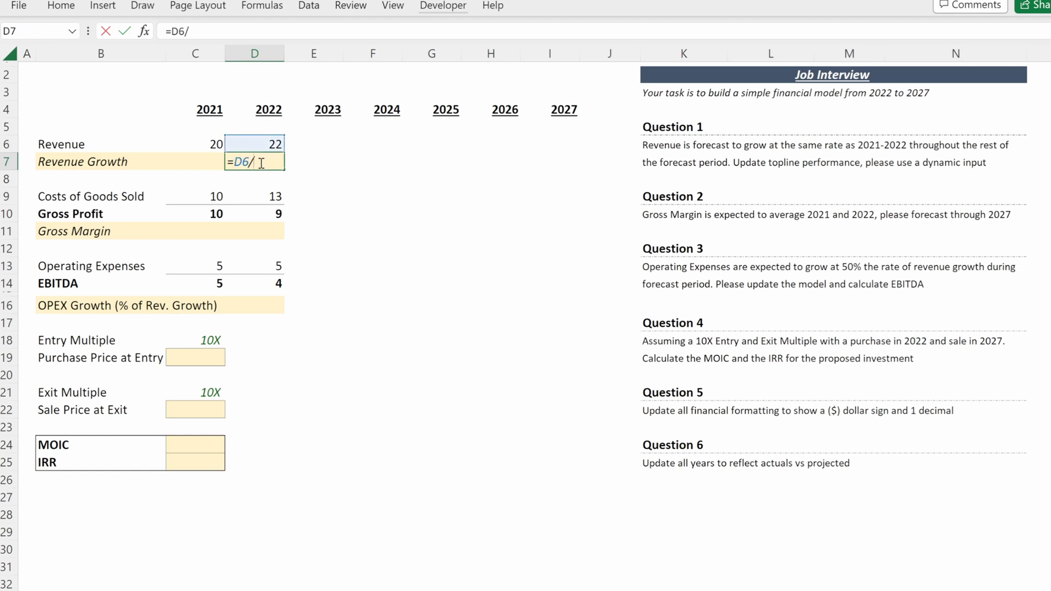
click(195, 143)
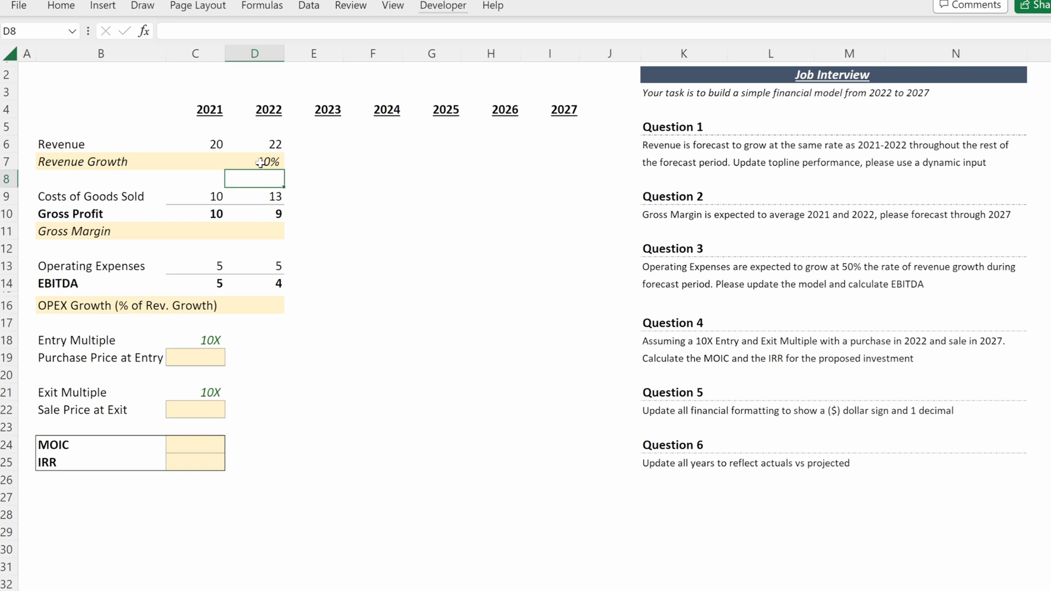
click(313, 161)
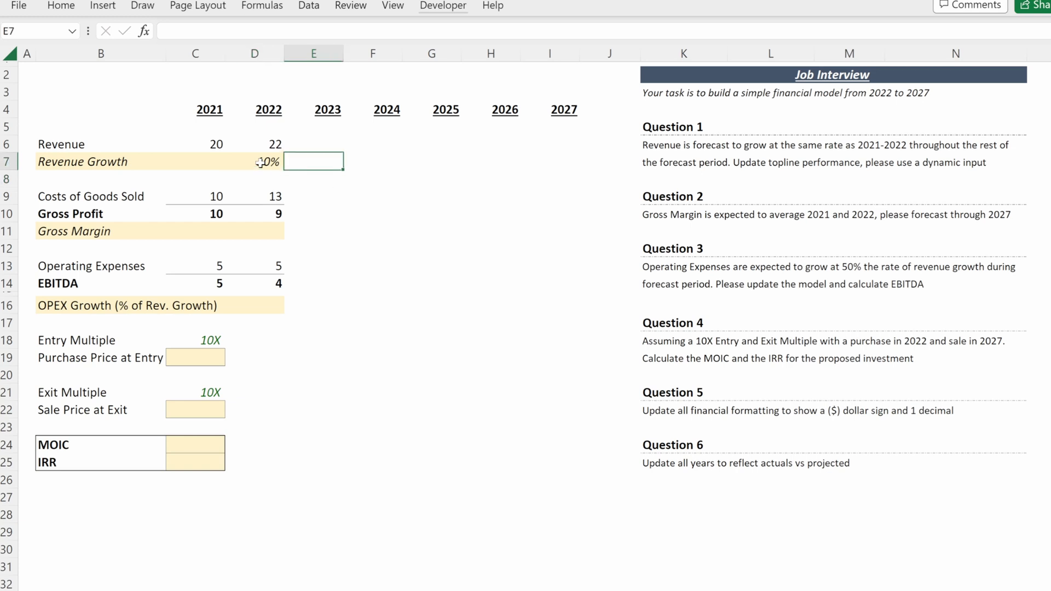
text(=D7)
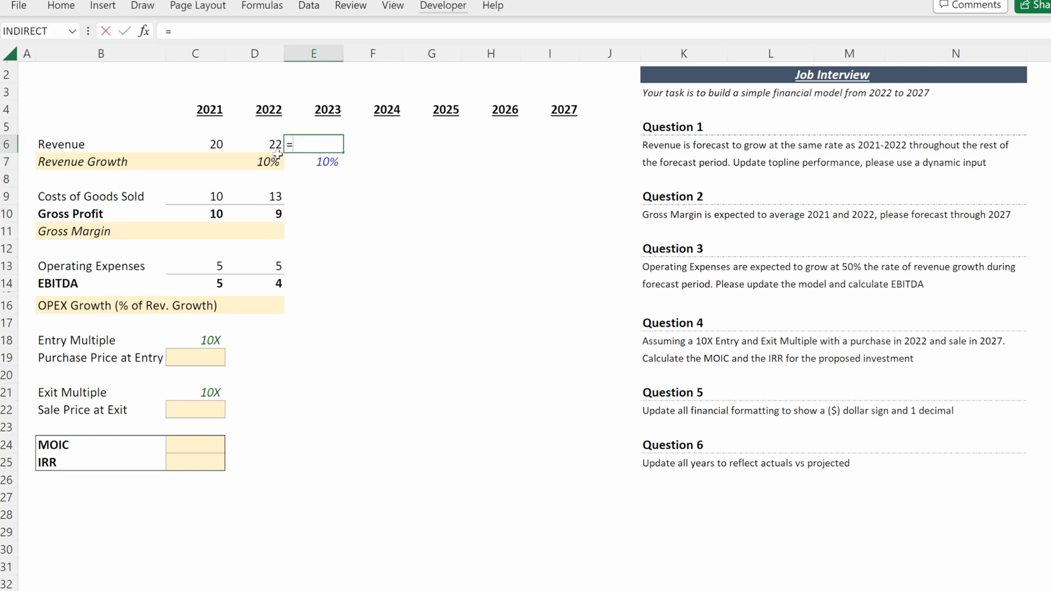
text(D6*(1)
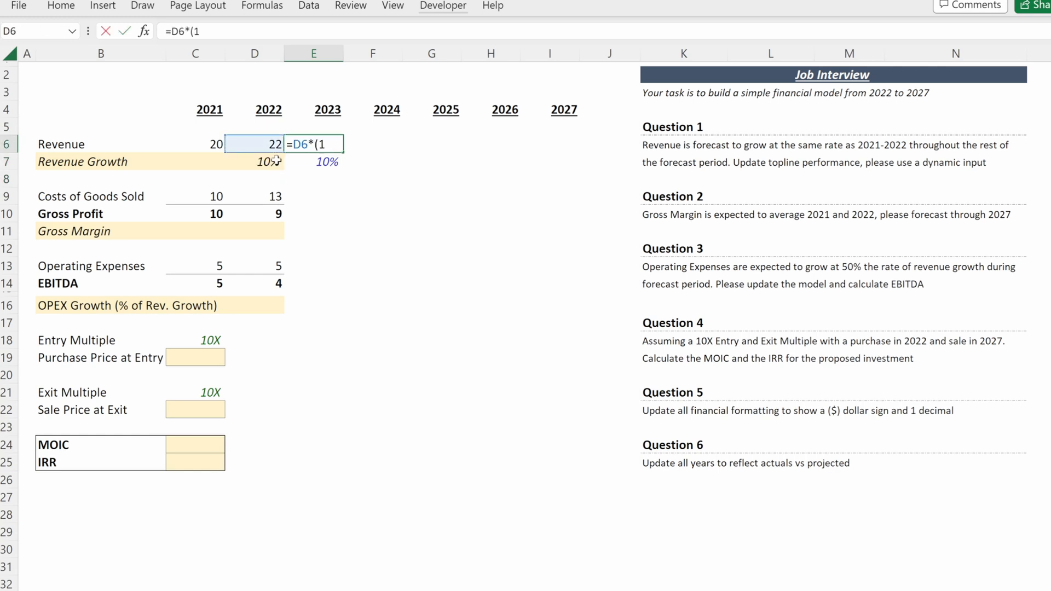
click(326, 161)
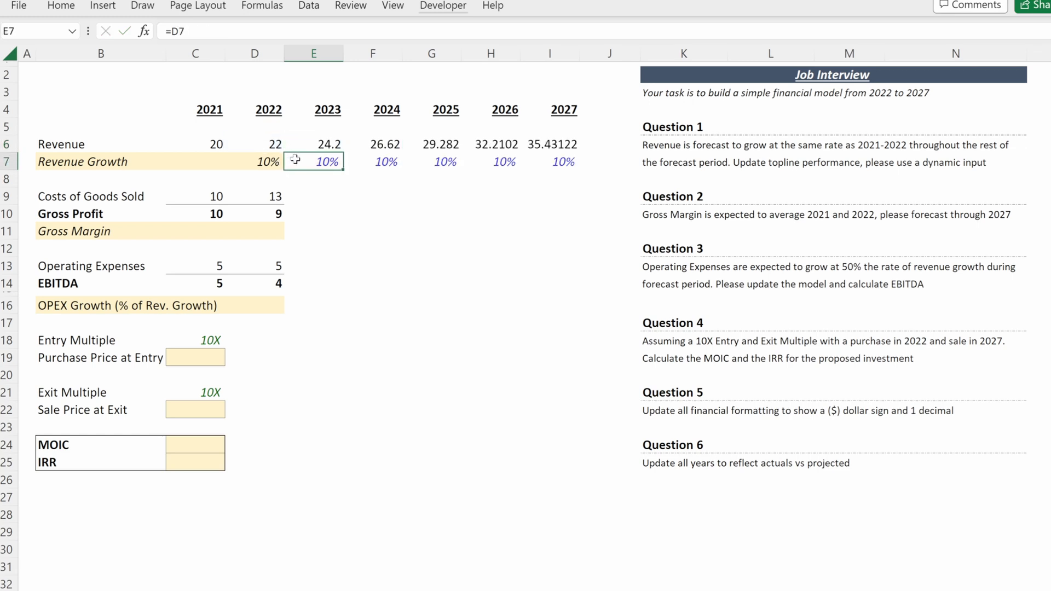
mouse_move(297, 201)
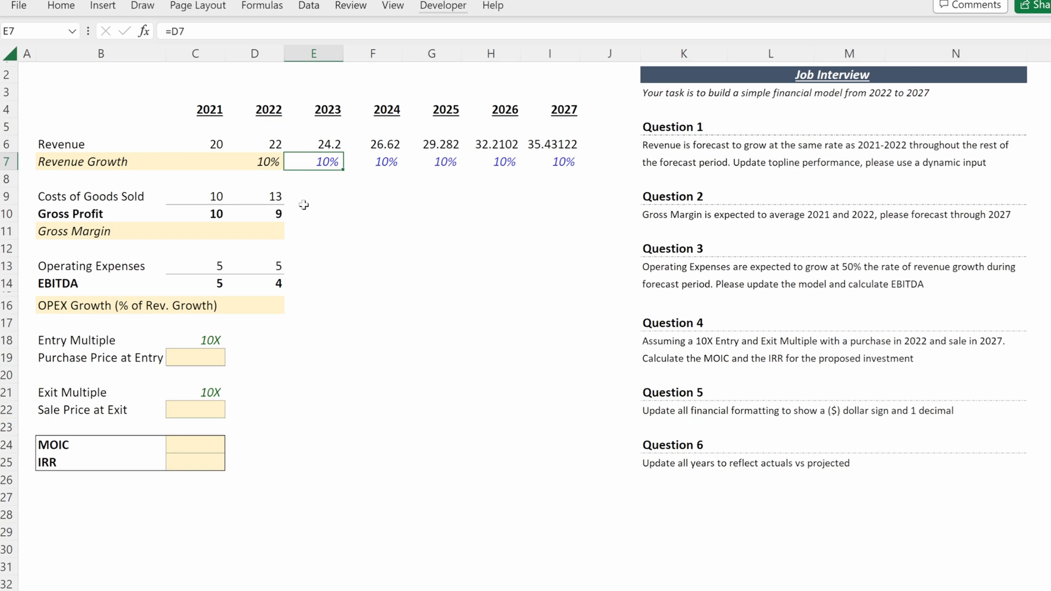
Enter =C10/C6 margins for 2021–2022, then =AVERAGE(C11:D11) in E11 filled through column I.
click(195, 230)
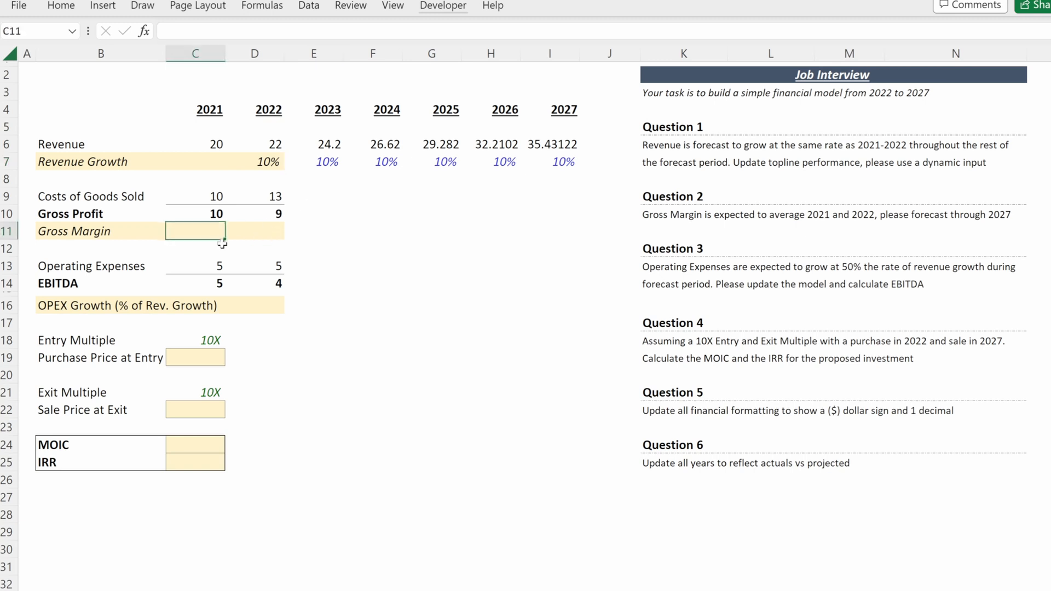
text(=)
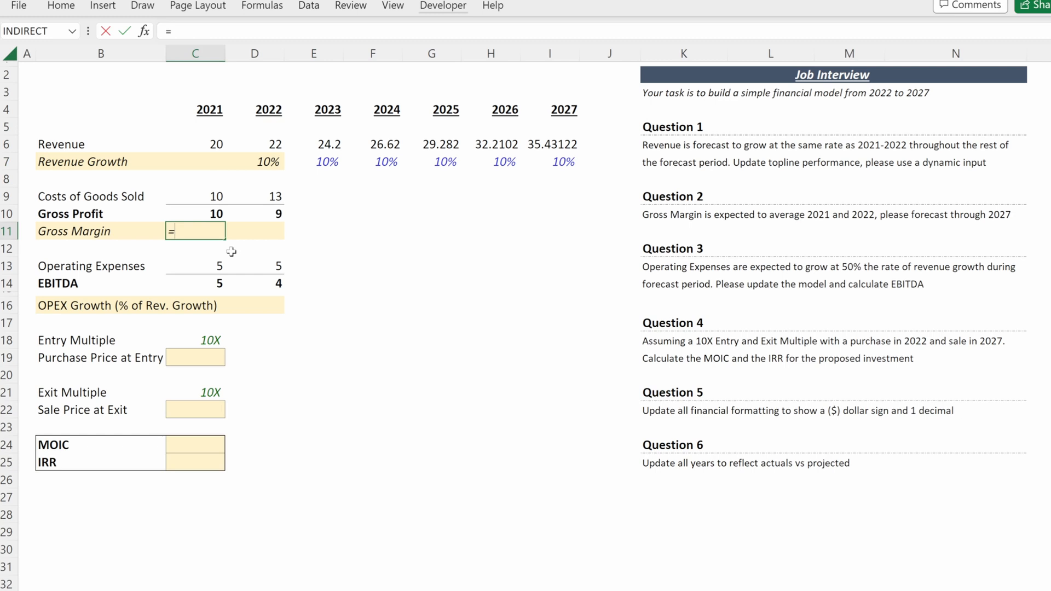
click(195, 214)
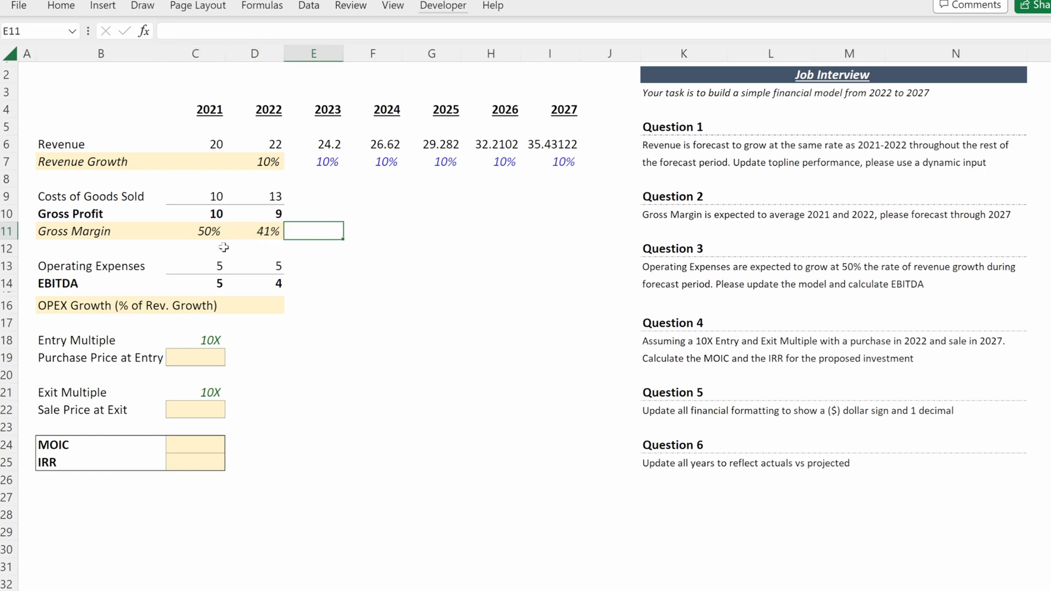
text(=AVERAGE(D11)
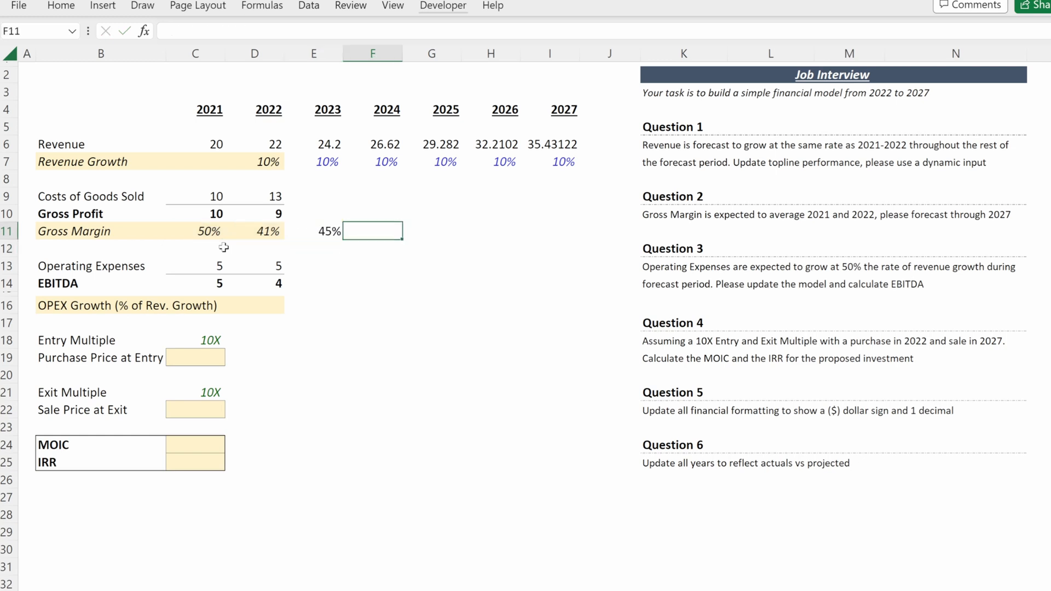
text(=E11)
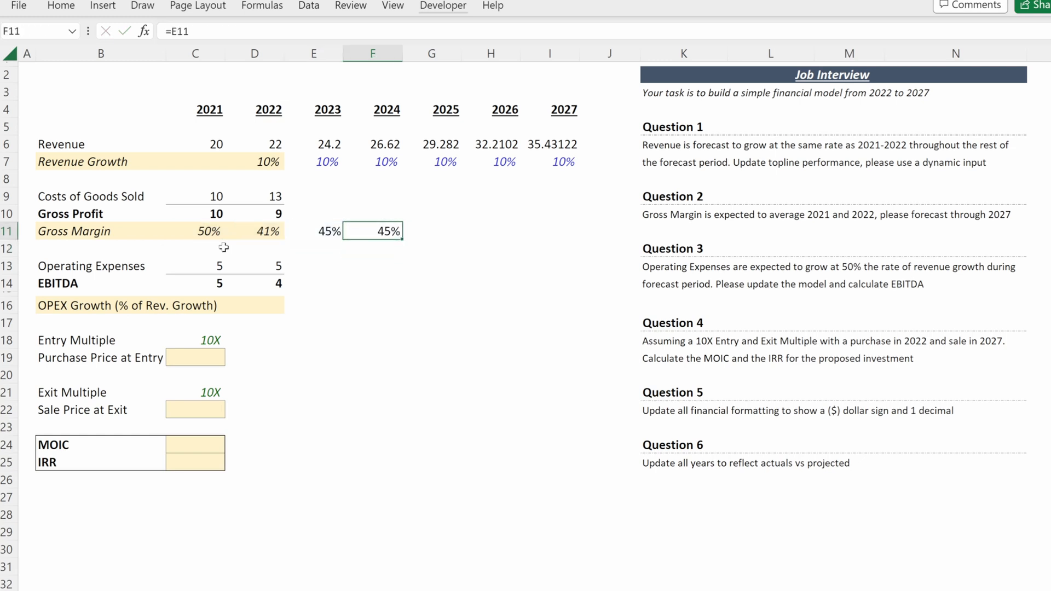
drag(399, 231, 572, 231)
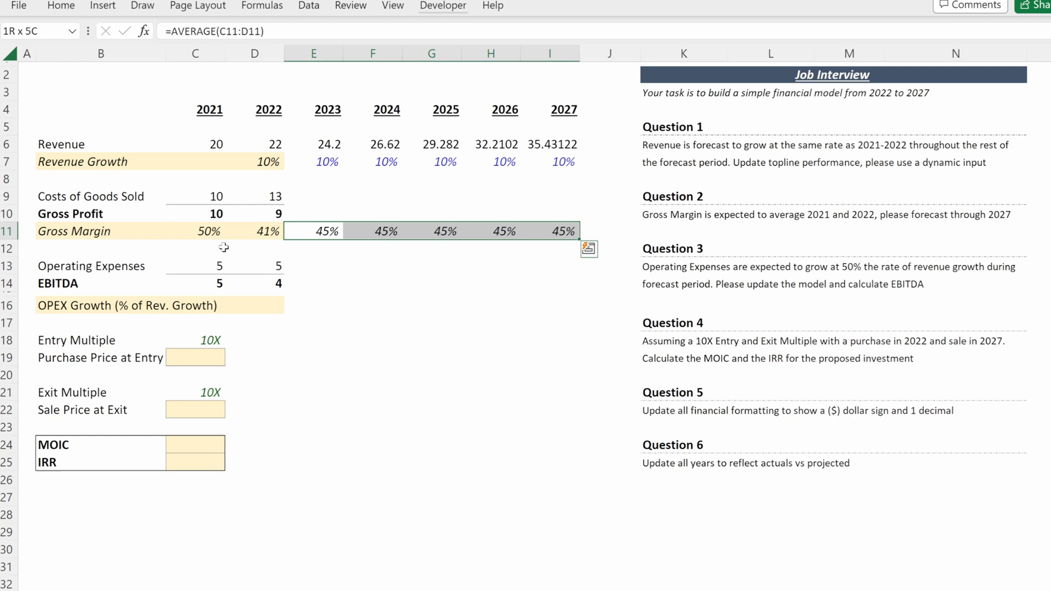
click(313, 230)
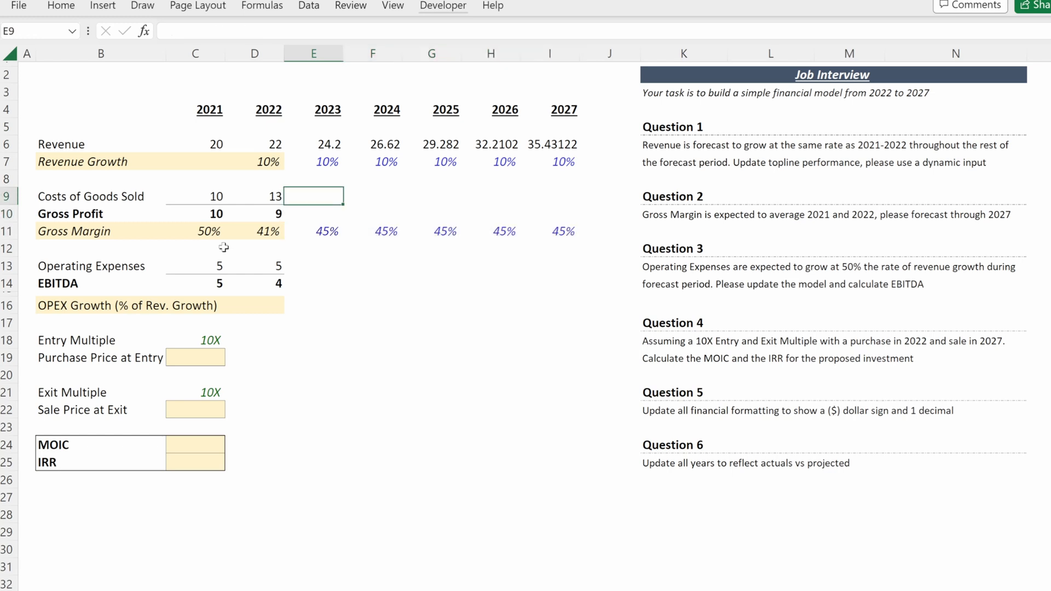
Enter =E6*(1-E11) for 2023 costs and =E6-E9 for gross profit, filled to 2027.
text(=)
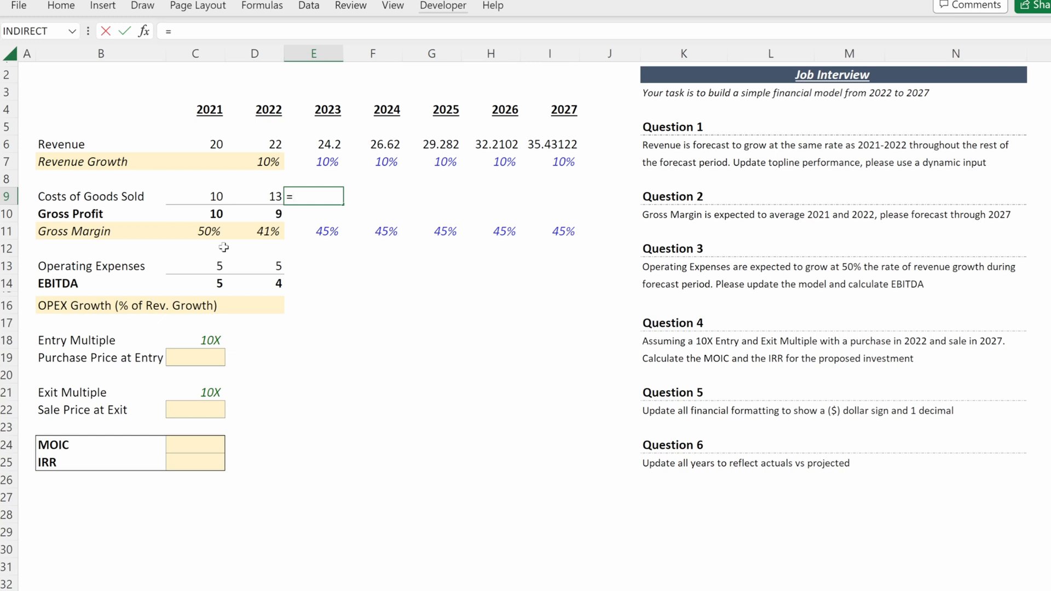
click(327, 144)
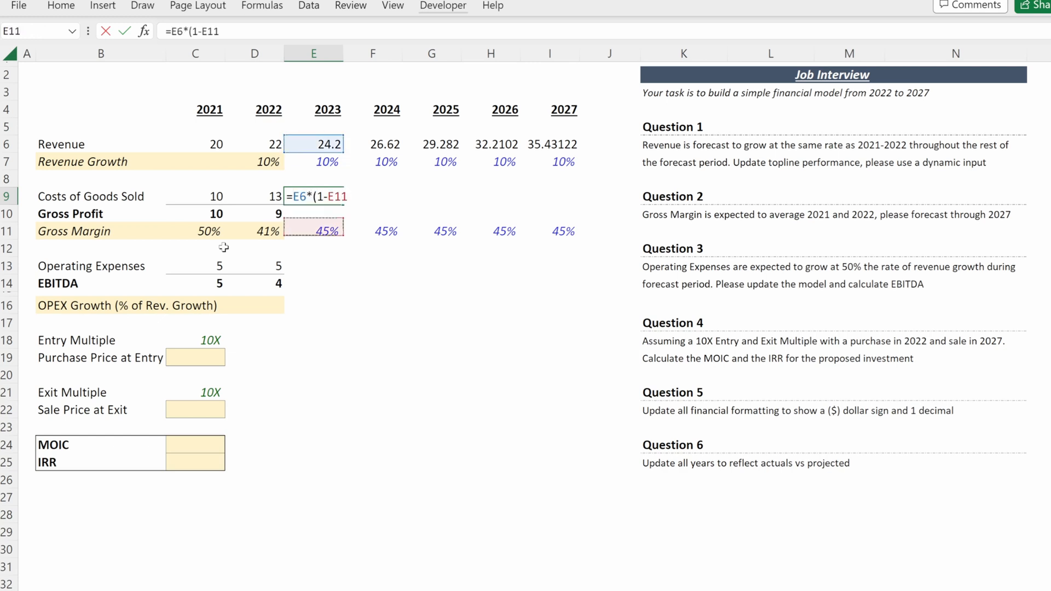
key(enter)
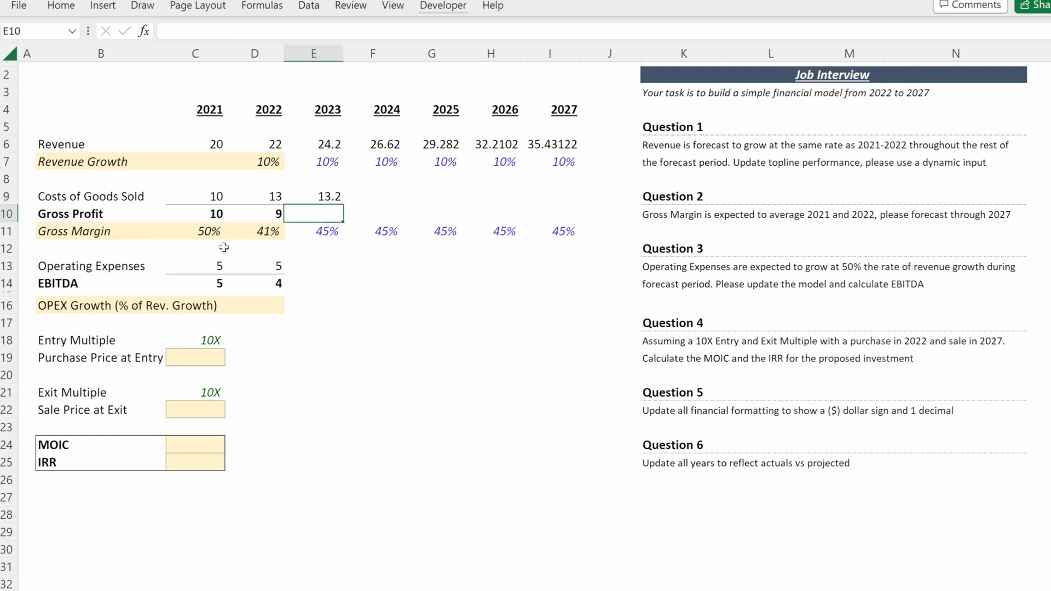
text(=E8)
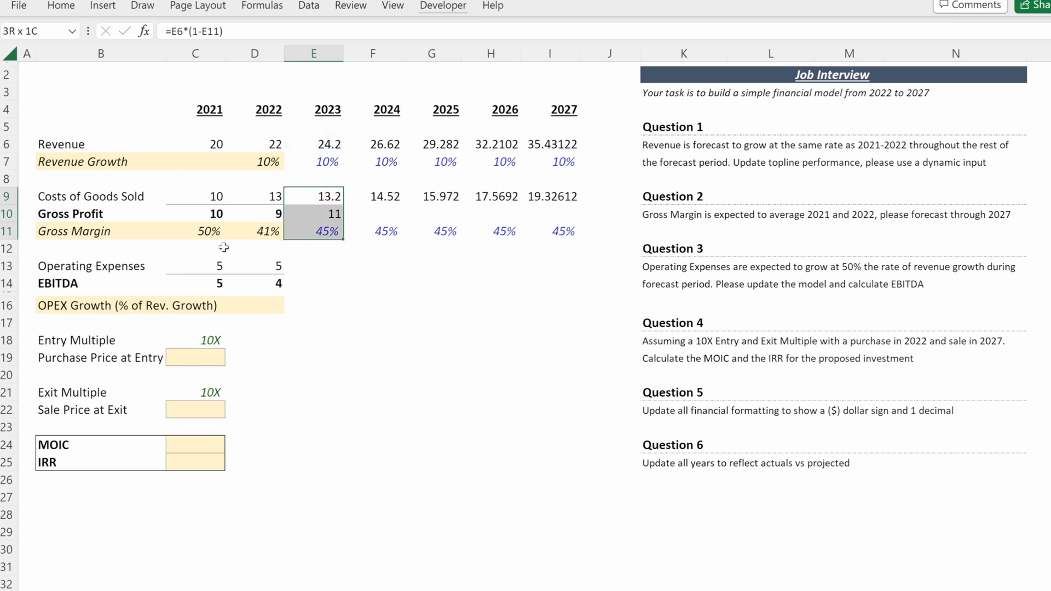
click(313, 213)
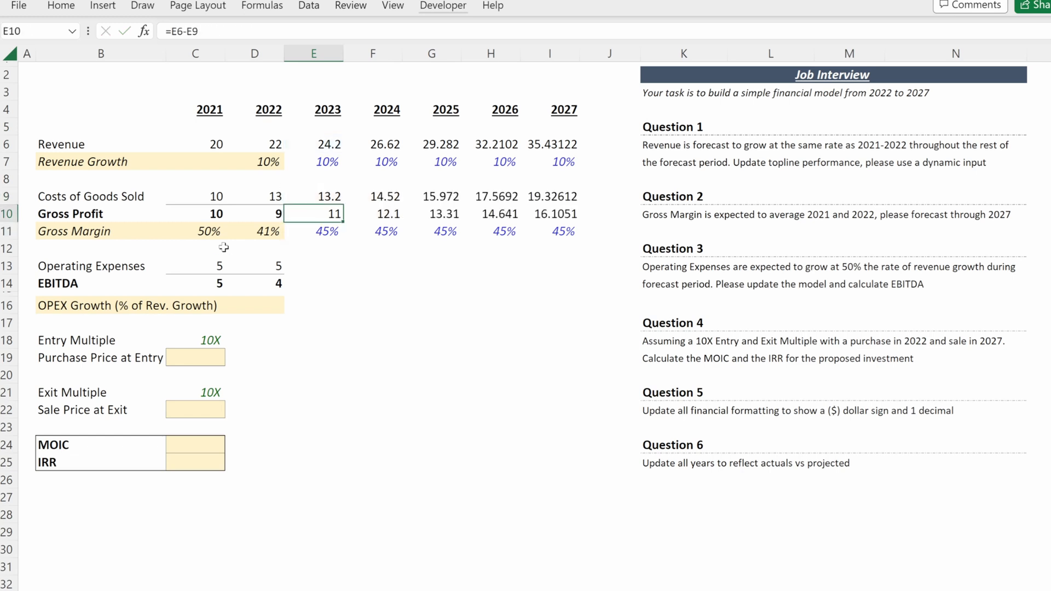
mouse_move(302, 259)
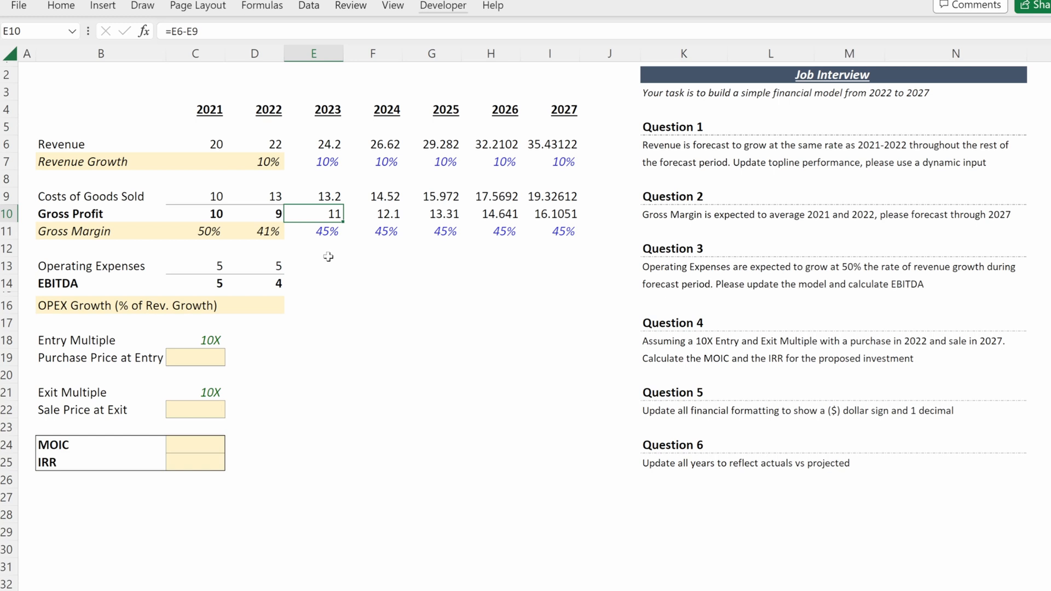
mouse_move(328, 266)
text(=$D$16*E7)
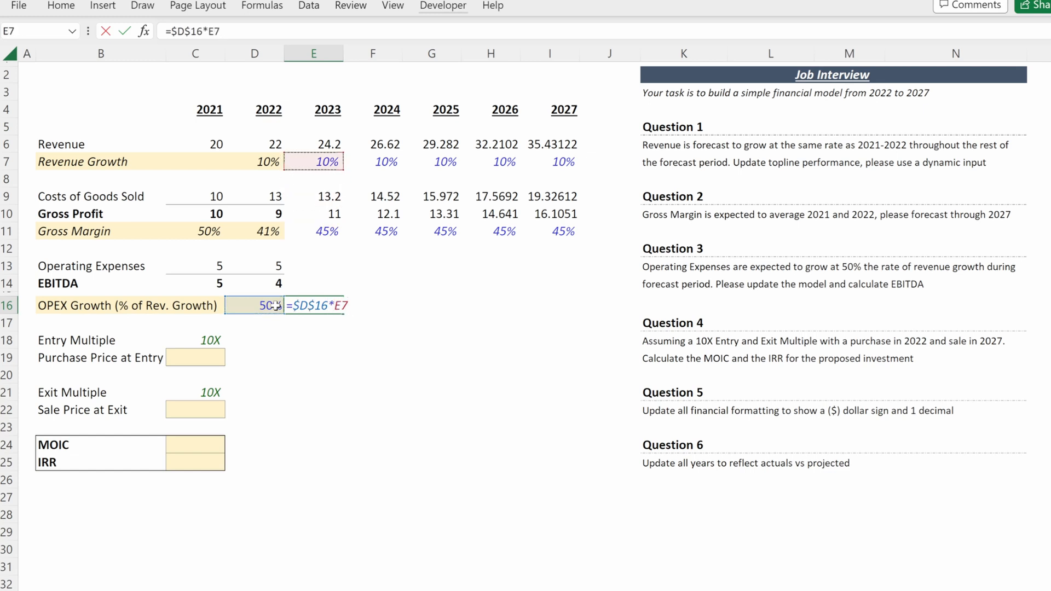
Enter OPEX growth =$D$16*E7, OPEX =D13*(1+E16) and EBITDA =E10-E13, filled to 2027.
key(Enter)
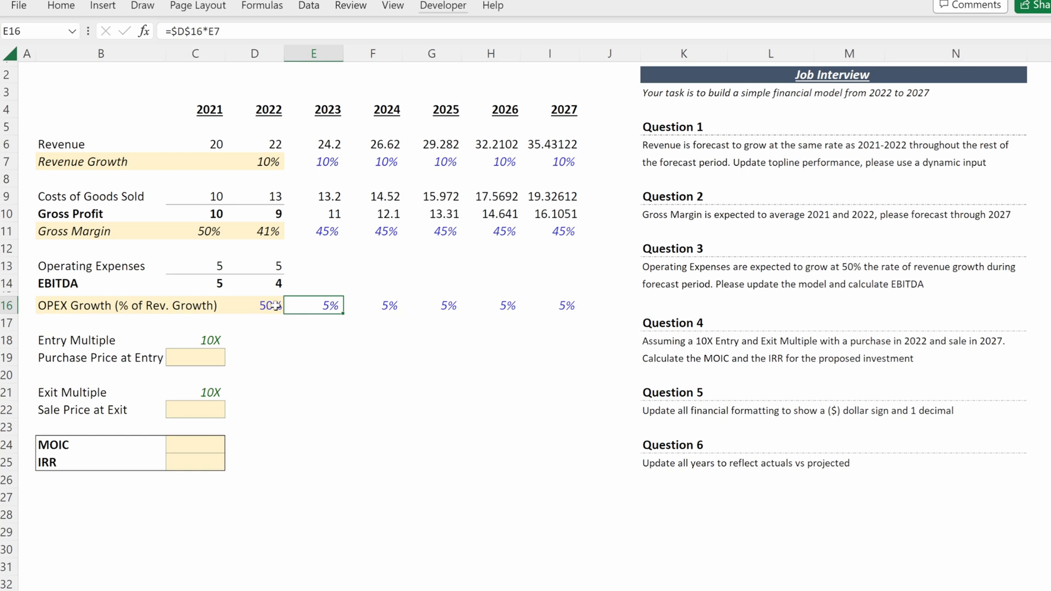
text(=D13*)
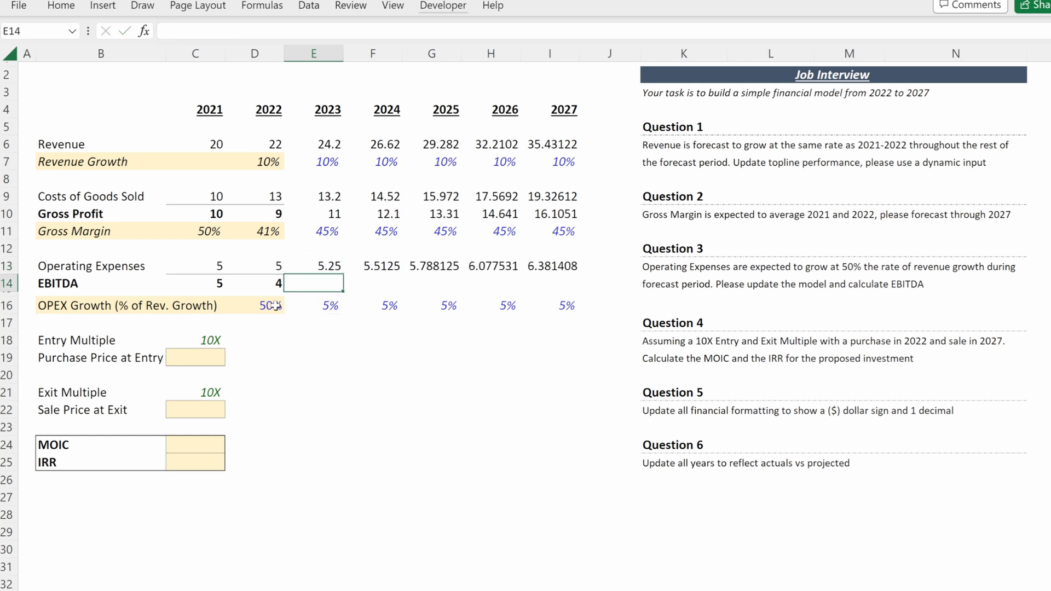
text(=E12)
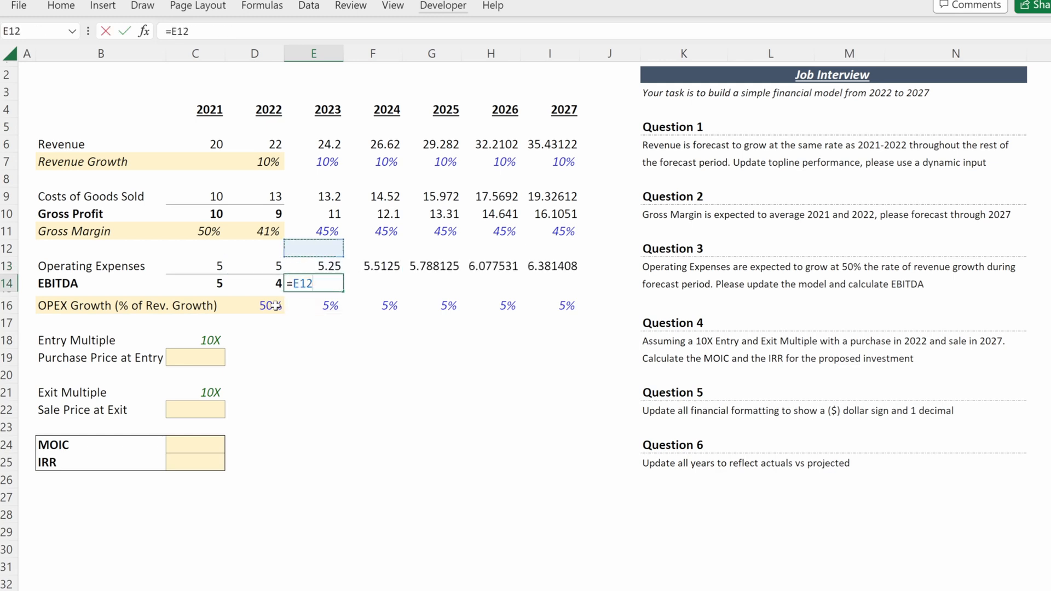
click(313, 213)
text(0-E13)
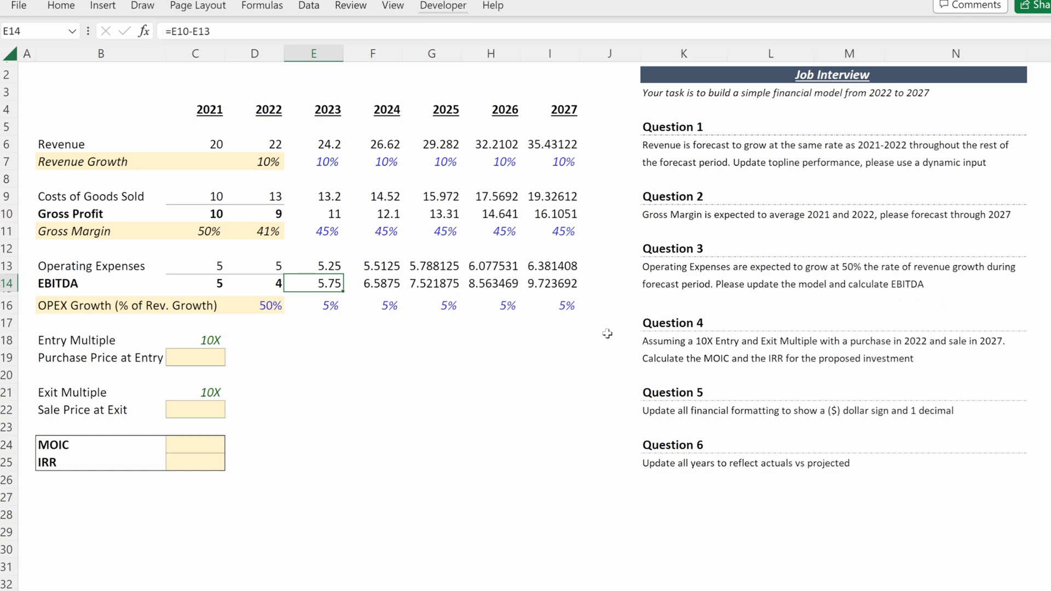
mouse_move(455, 352)
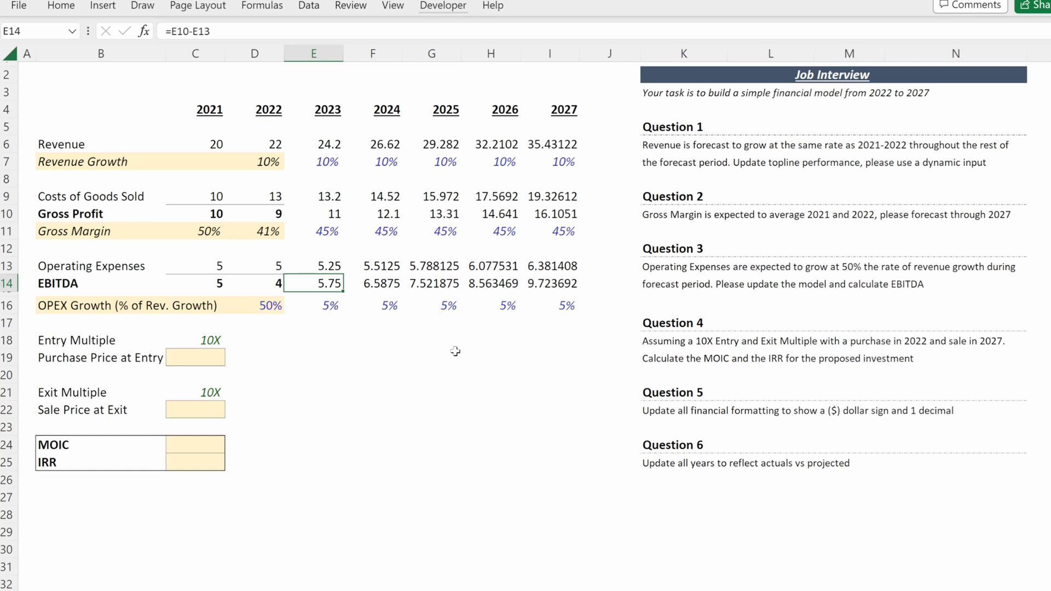
mouse_move(322, 377)
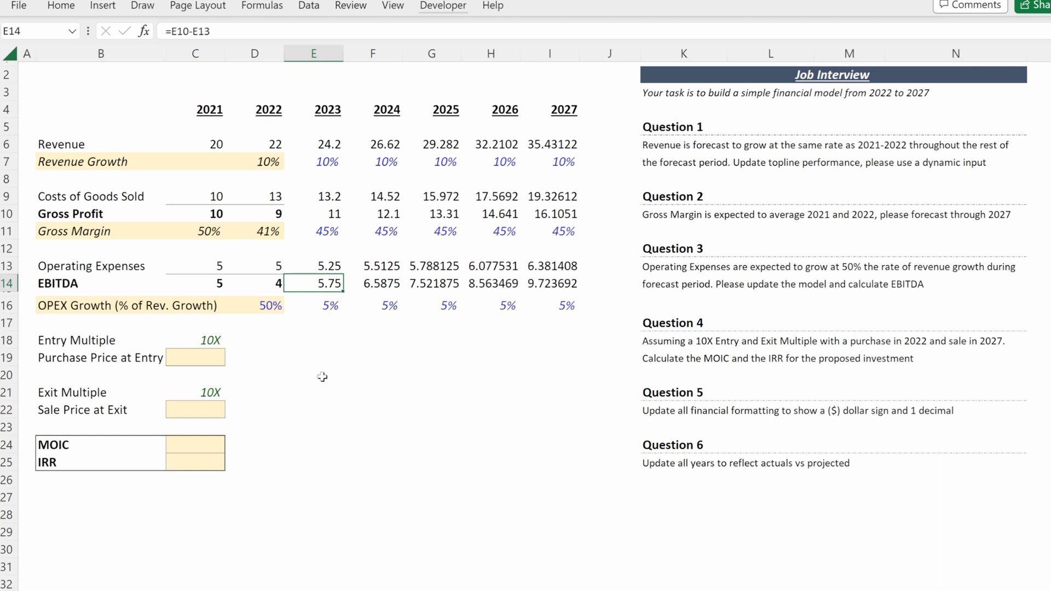
Enter =C18*D14 as the $40 purchase price and =C21*I14 as the $97 sale price.
click(195, 356)
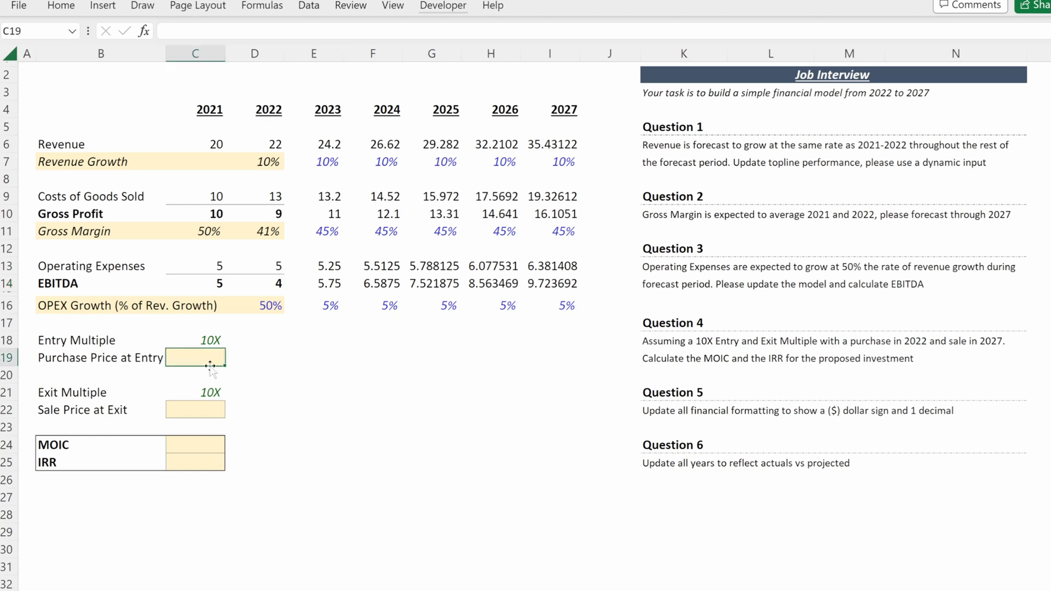
text(=C18)
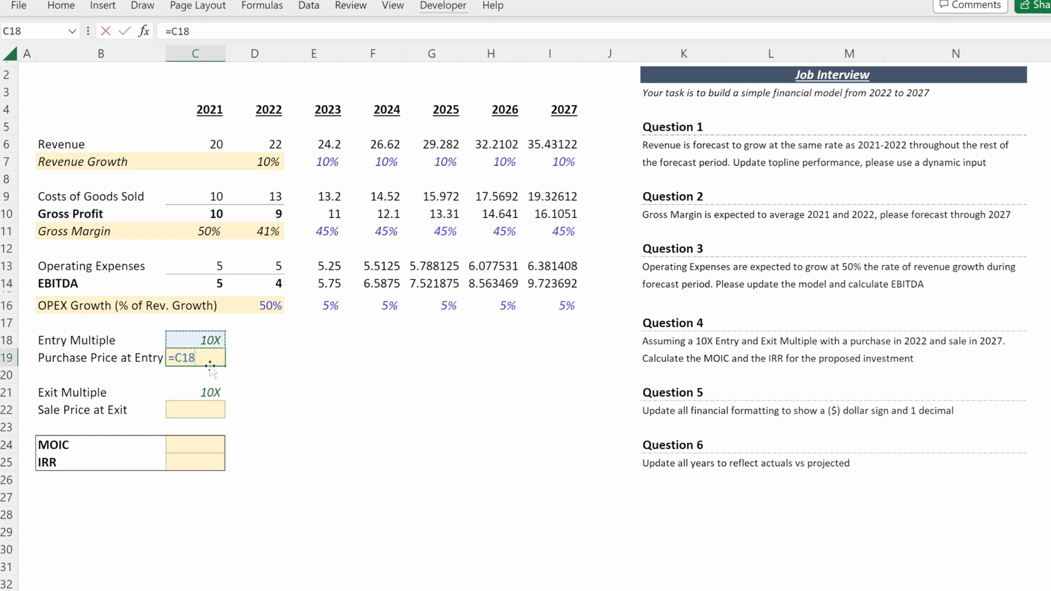
text(*)
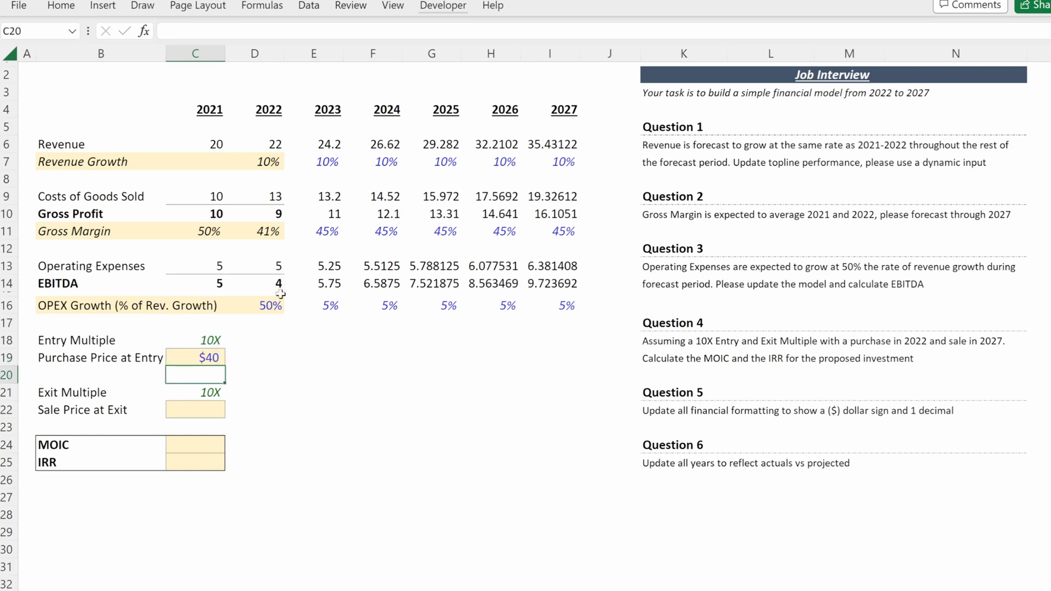
text(=C21)
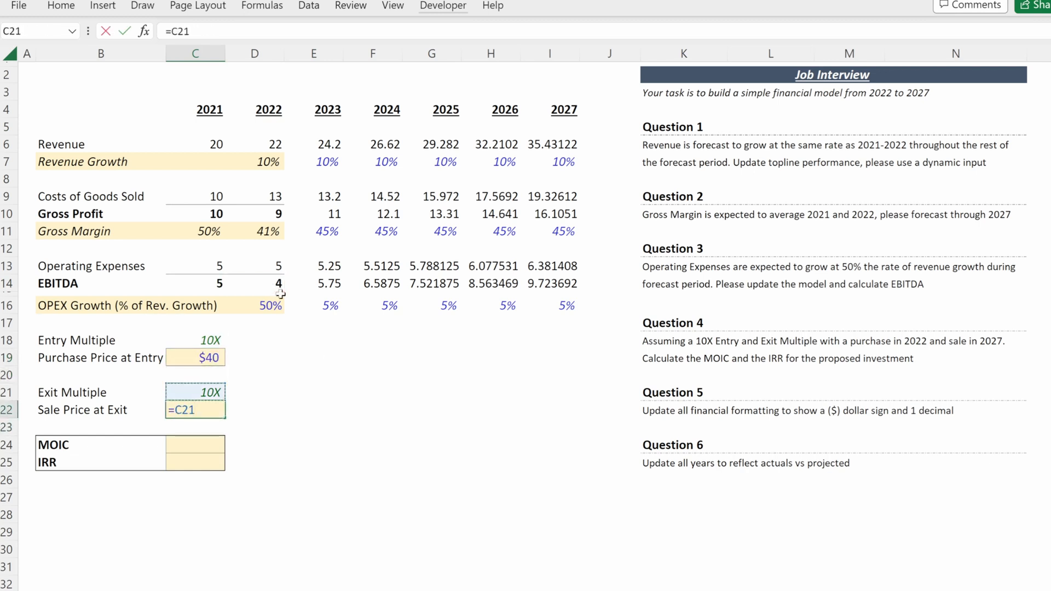
text(*)
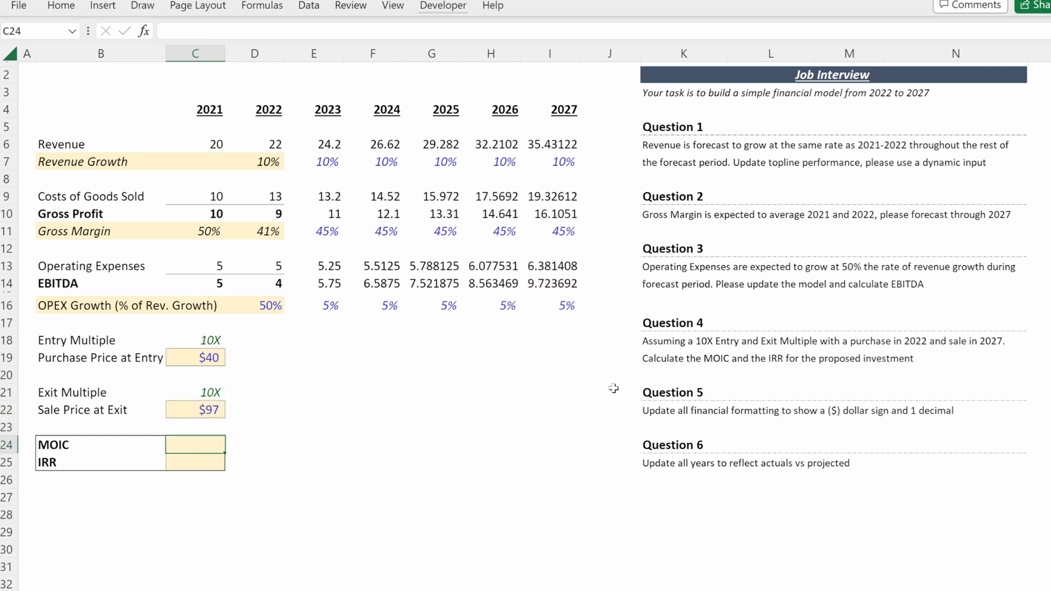
Enter MOIC =C22/C19 (2.43X) and IRR =C24^(1/5)-1 (19.4%).
text(=C23)
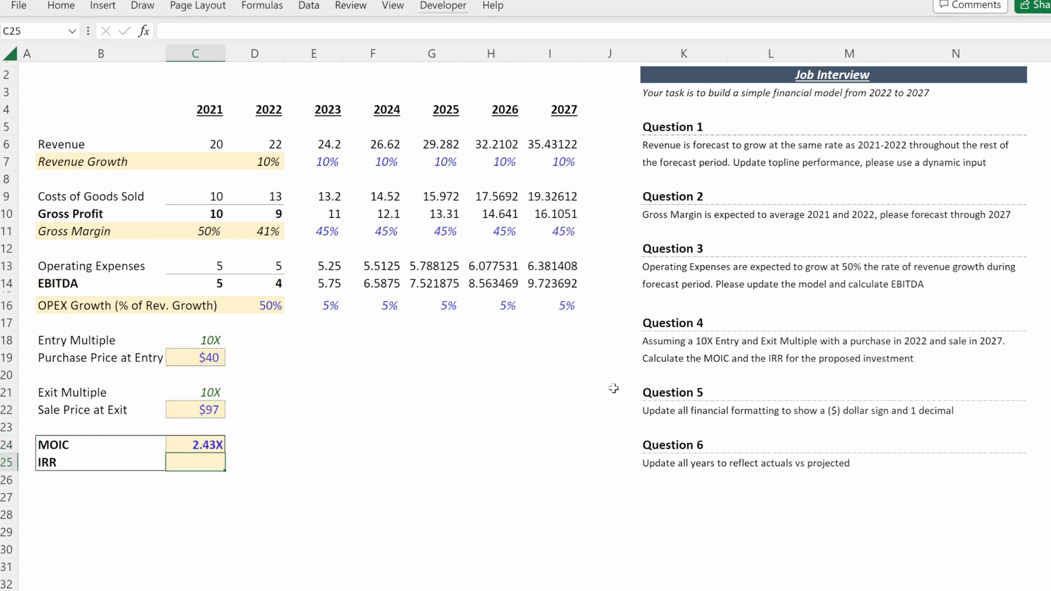
click(195, 444)
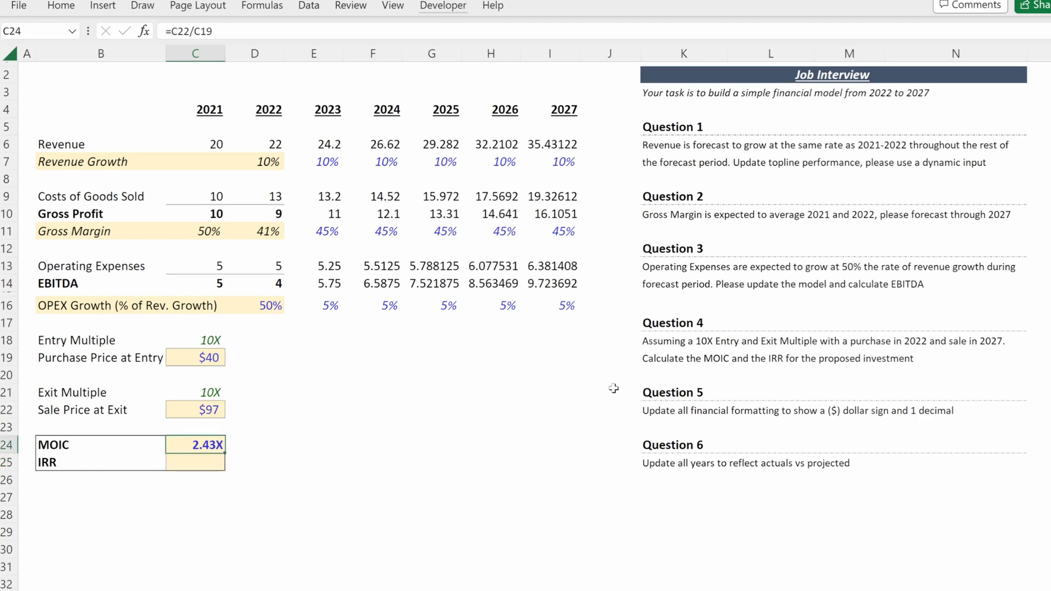
click(195, 463)
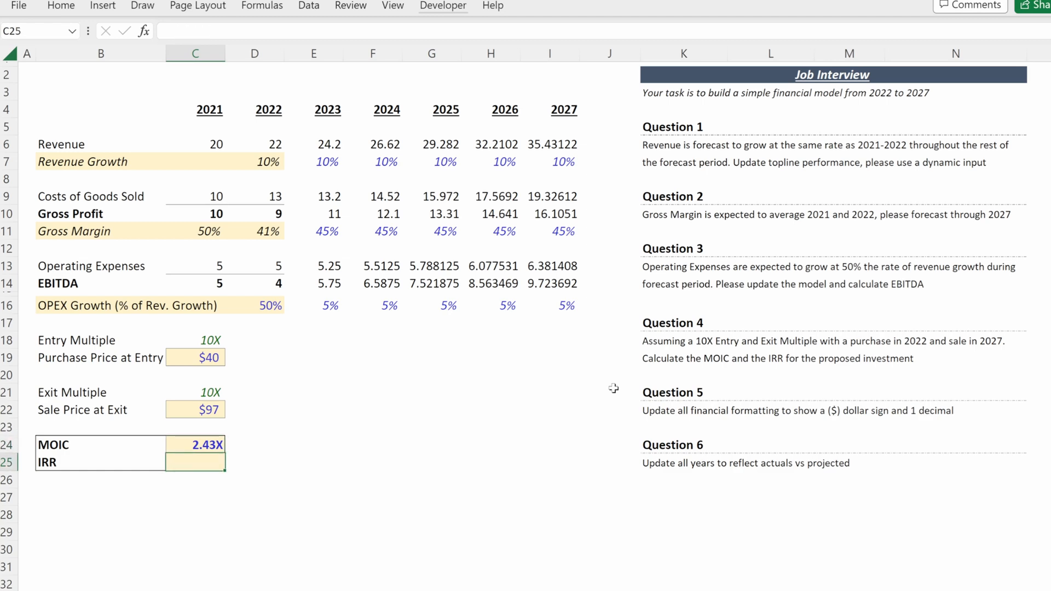
text(=C24^)
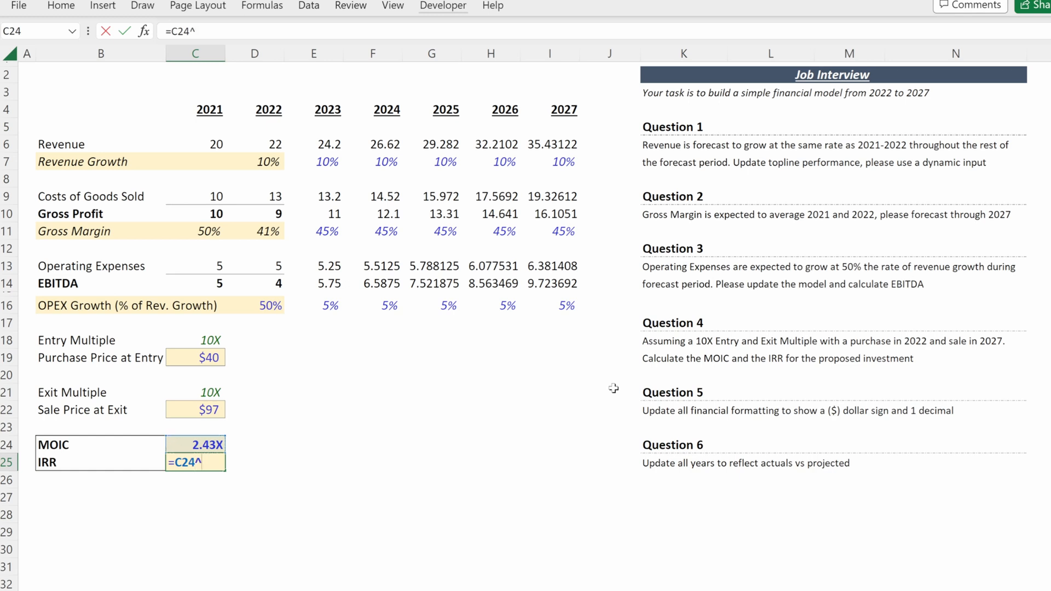
text((1/)
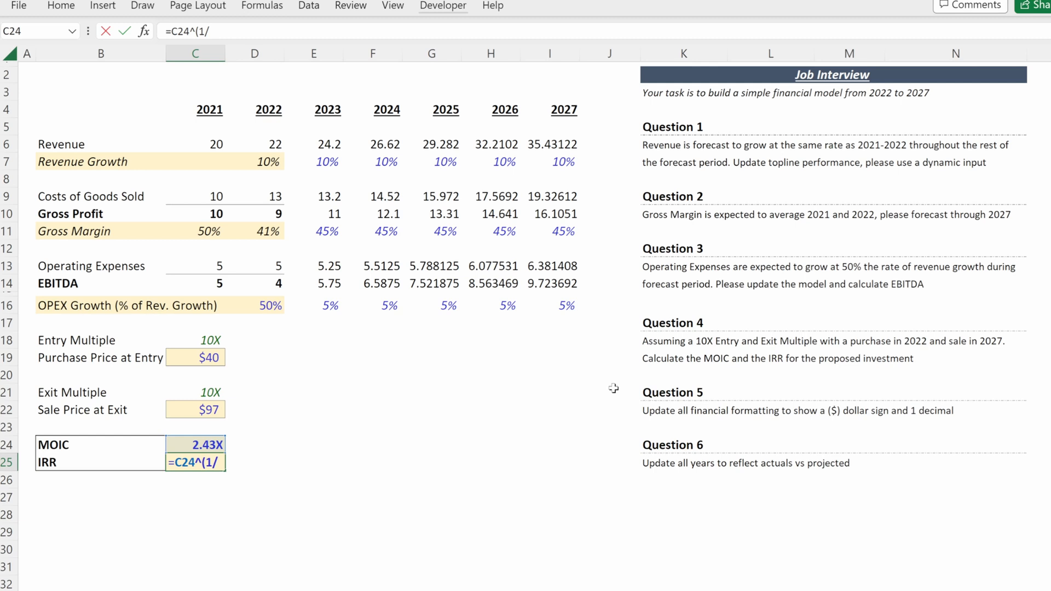
text(5)-1)
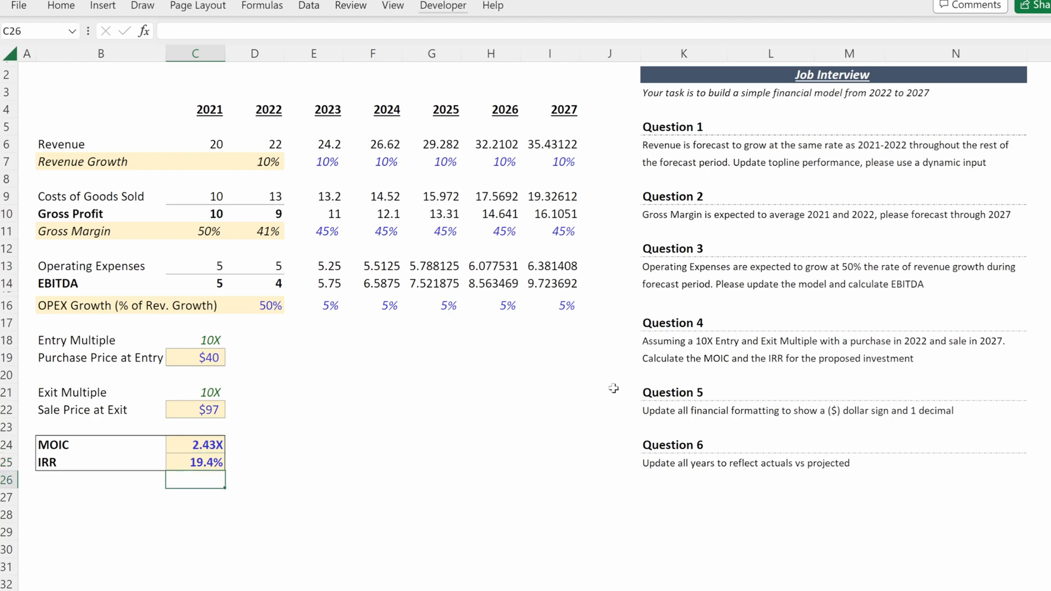
text(=)
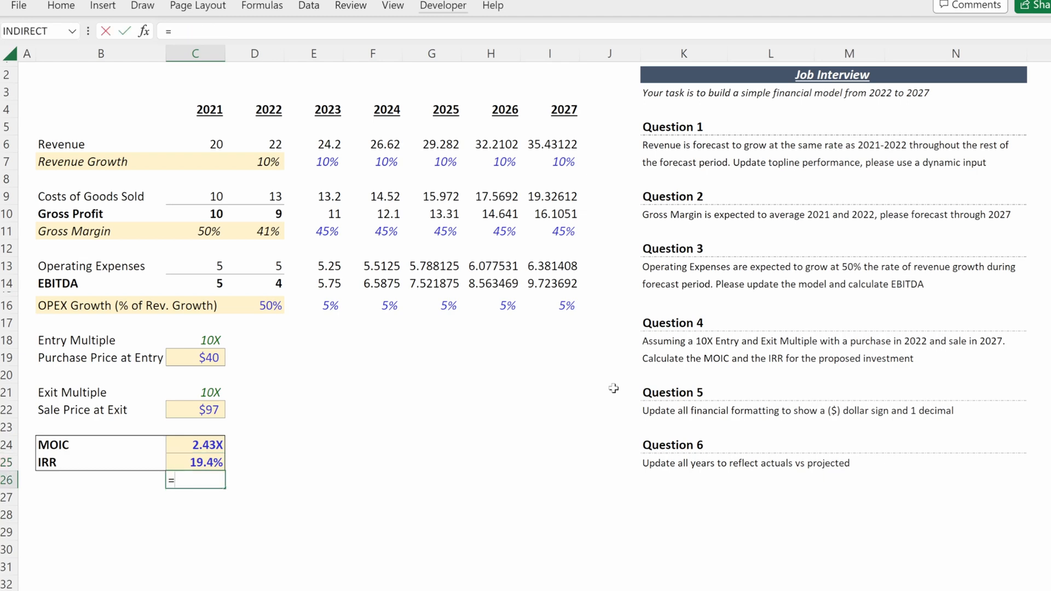
text(rr)
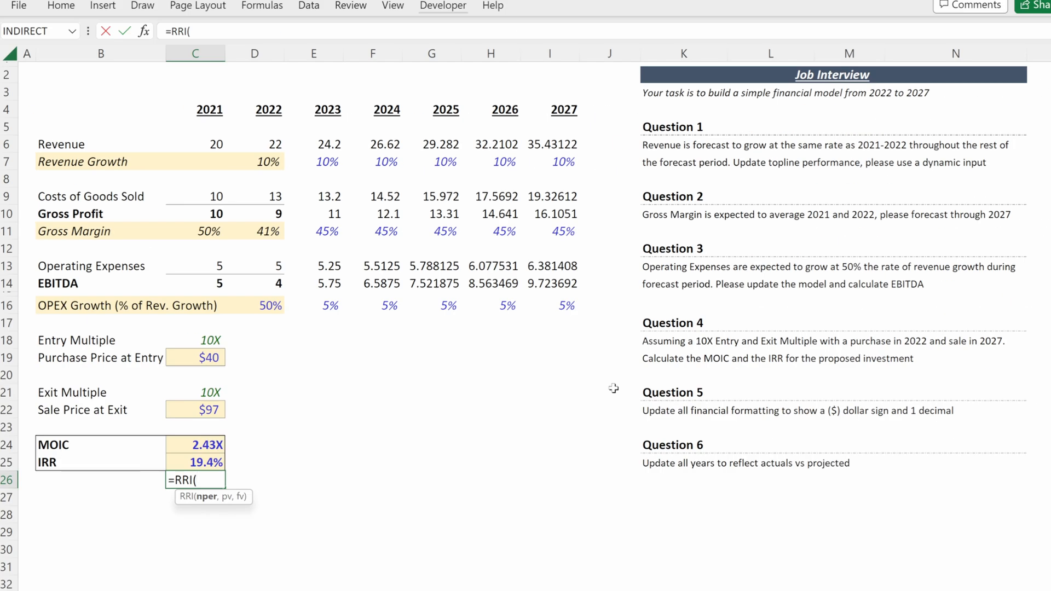
text(5,)
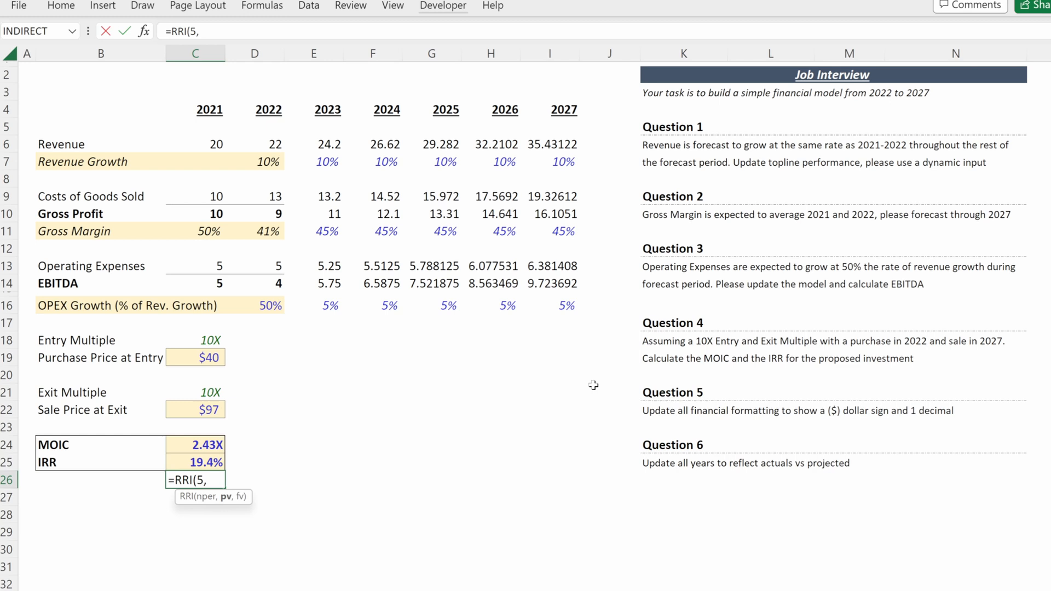
click(195, 357)
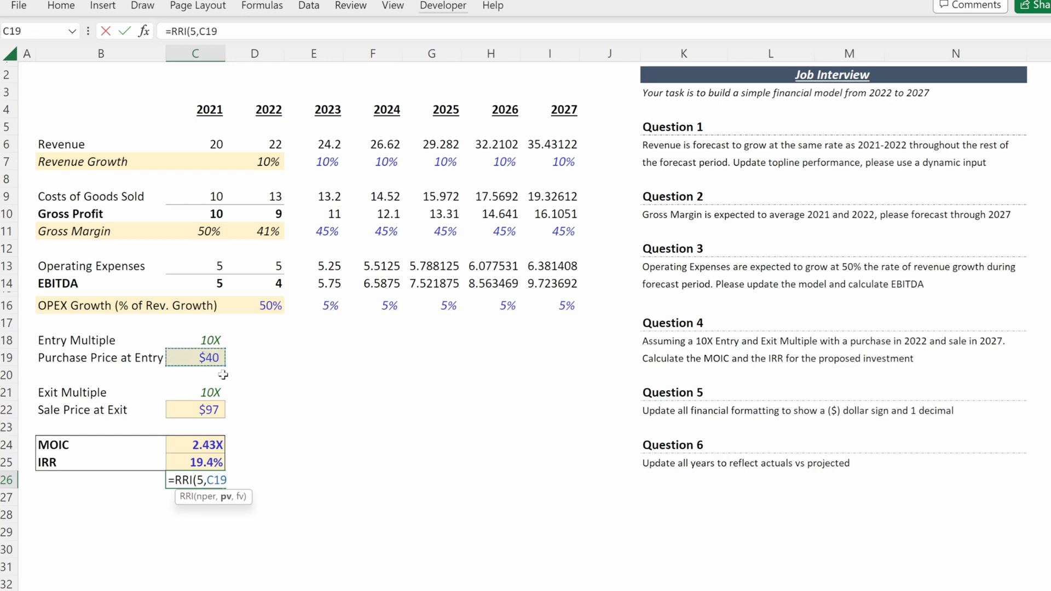
click(195, 410)
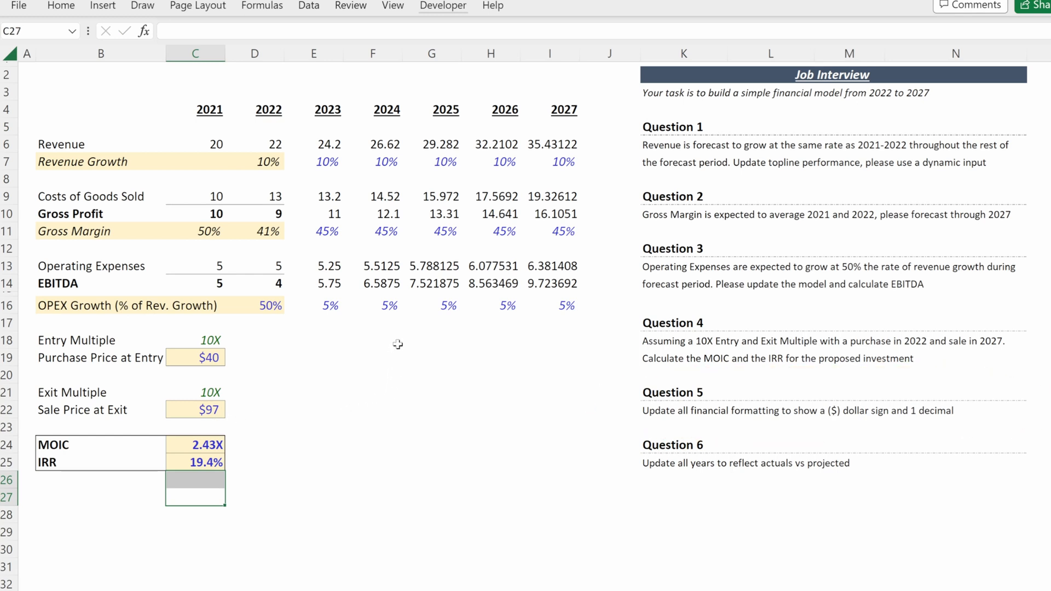
Apply Accounting dollar format to the Revenue rows C6:I7.
drag(194, 143, 564, 161)
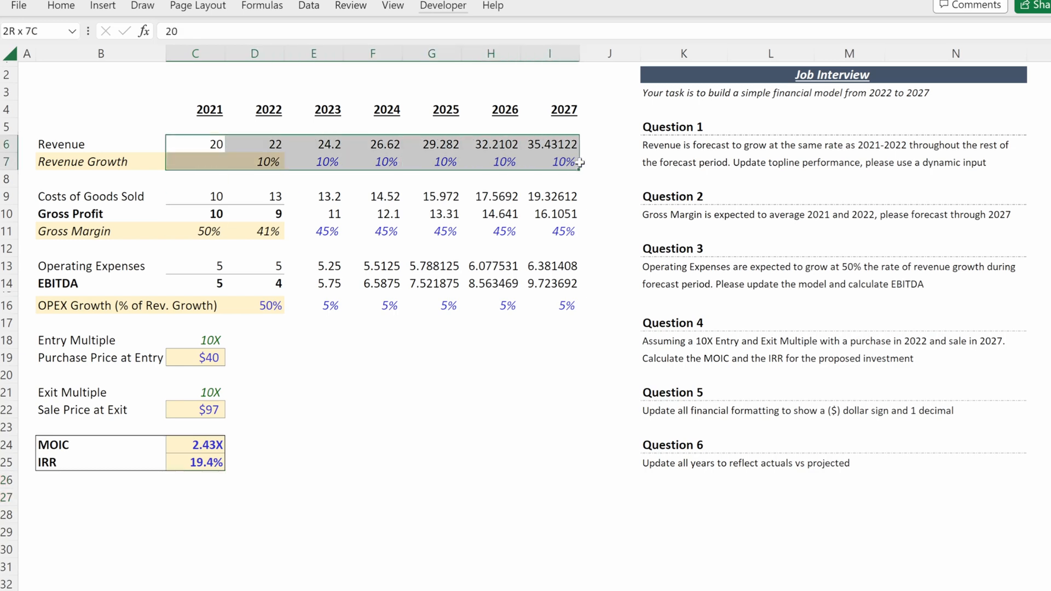
click(194, 144)
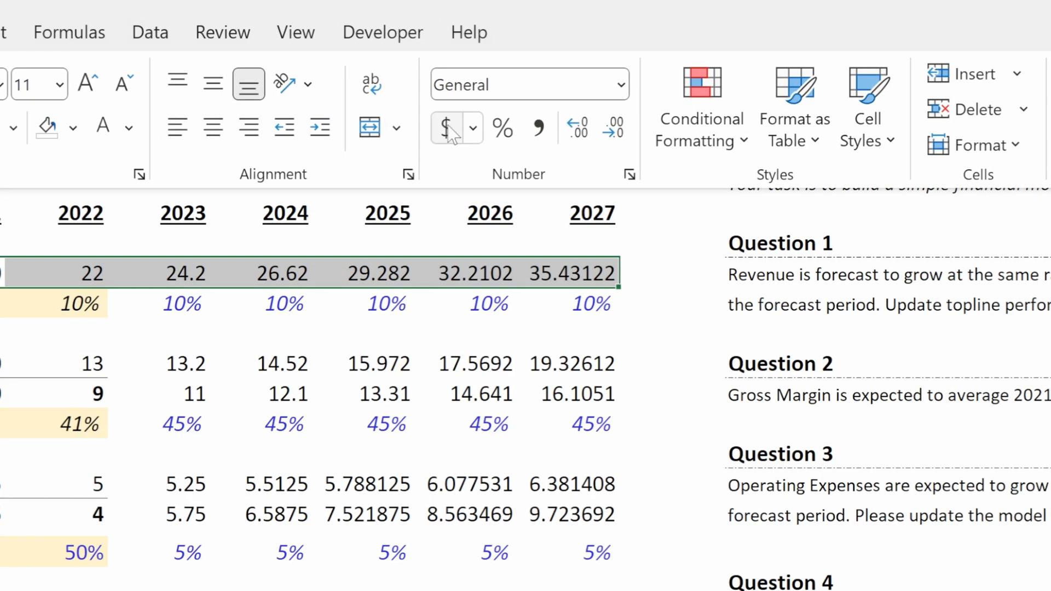
click(447, 127)
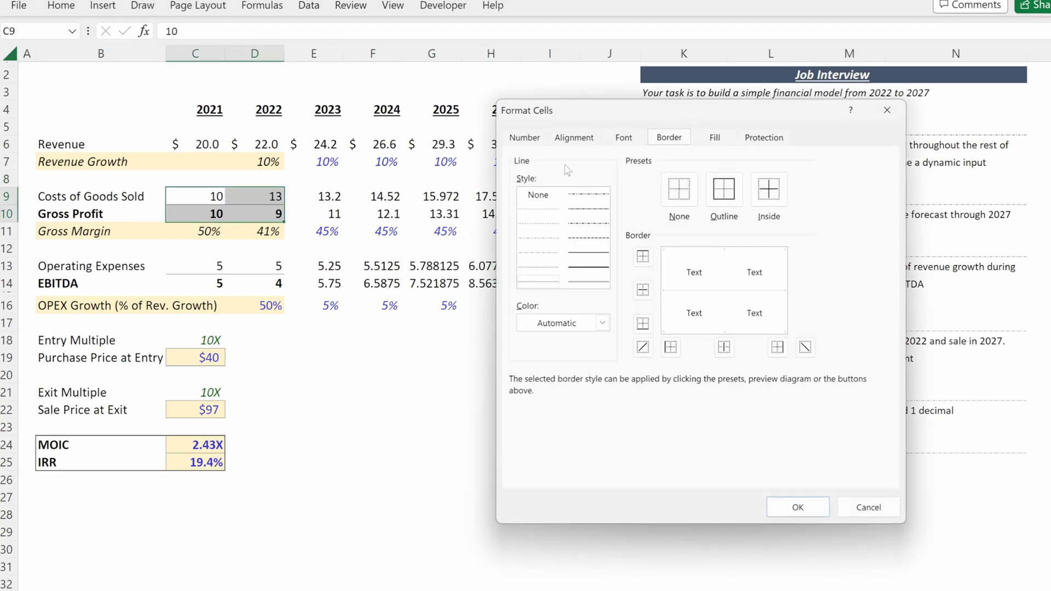
Format 2021–2022 costs and gross profit as Currency with 1 decimal place.
click(524, 138)
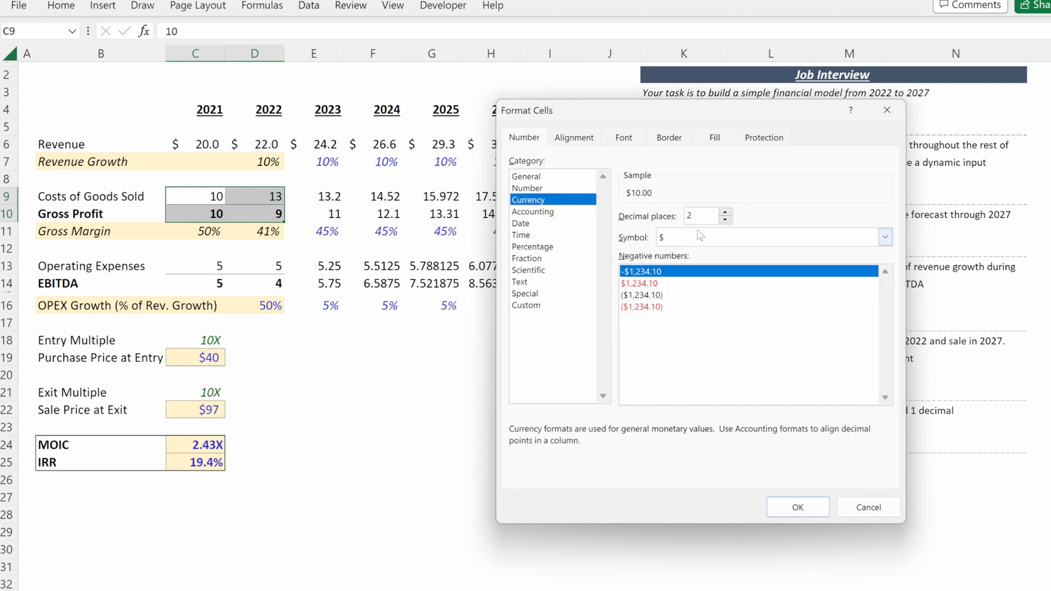
click(724, 219)
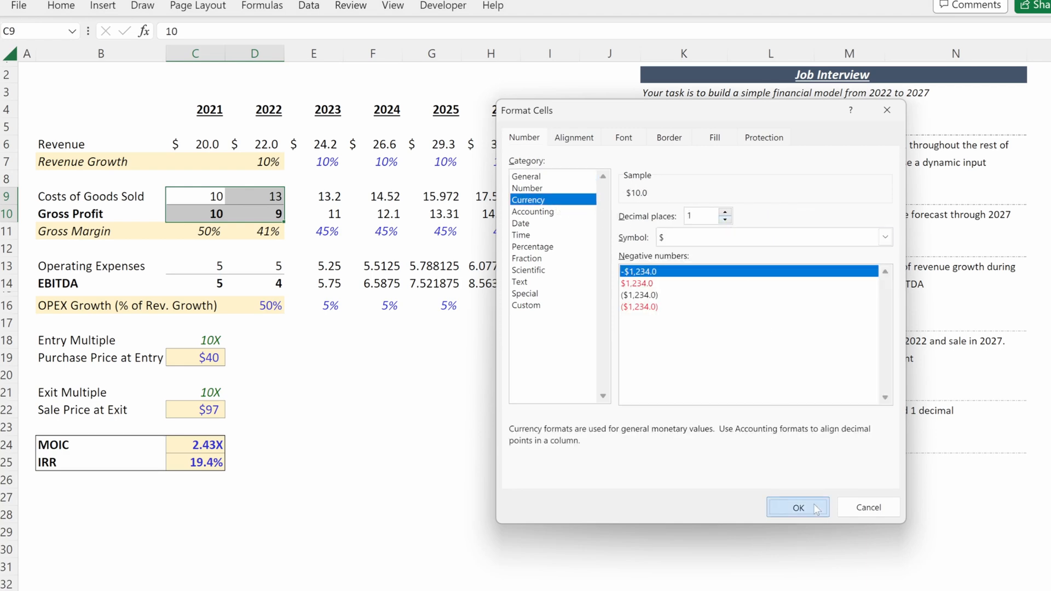
click(797, 507)
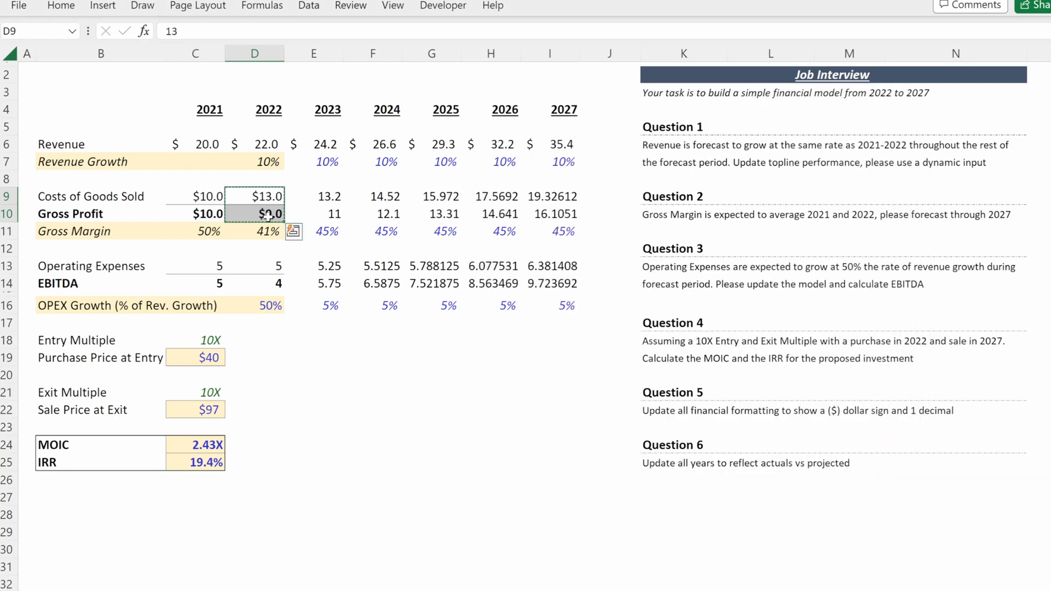
Repeat the currency format on E9:I10 and give OPEX and EBITDA custom format $0.0.
key(ctrl+alt+v)
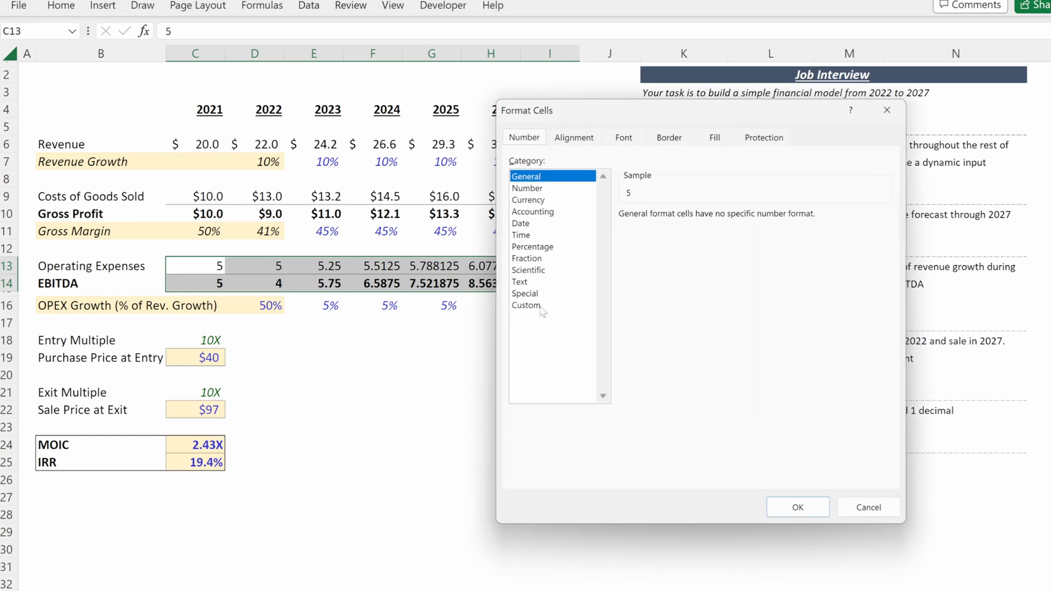
click(526, 305)
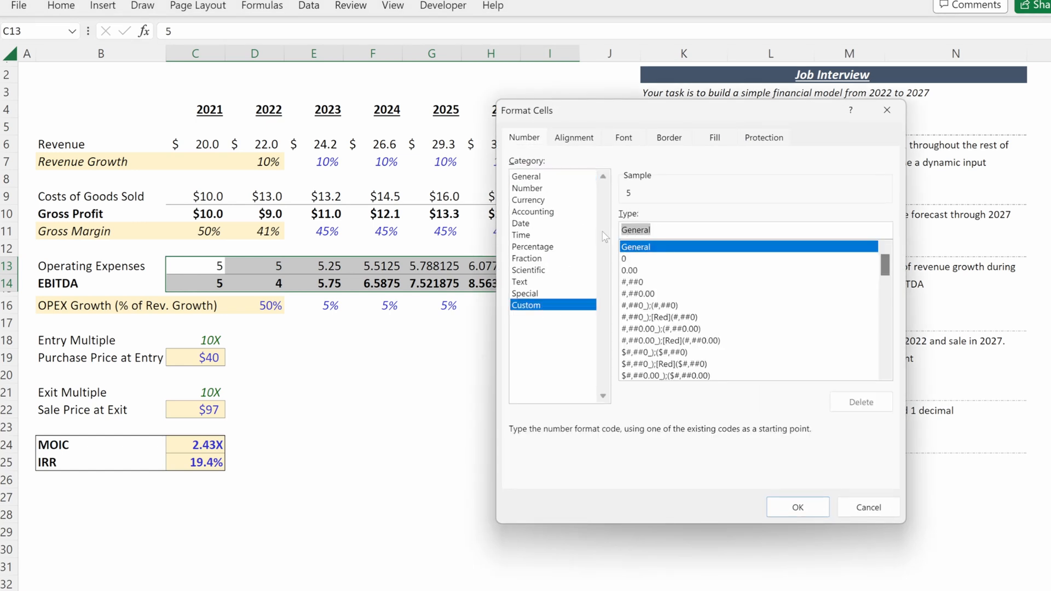
text($0.)
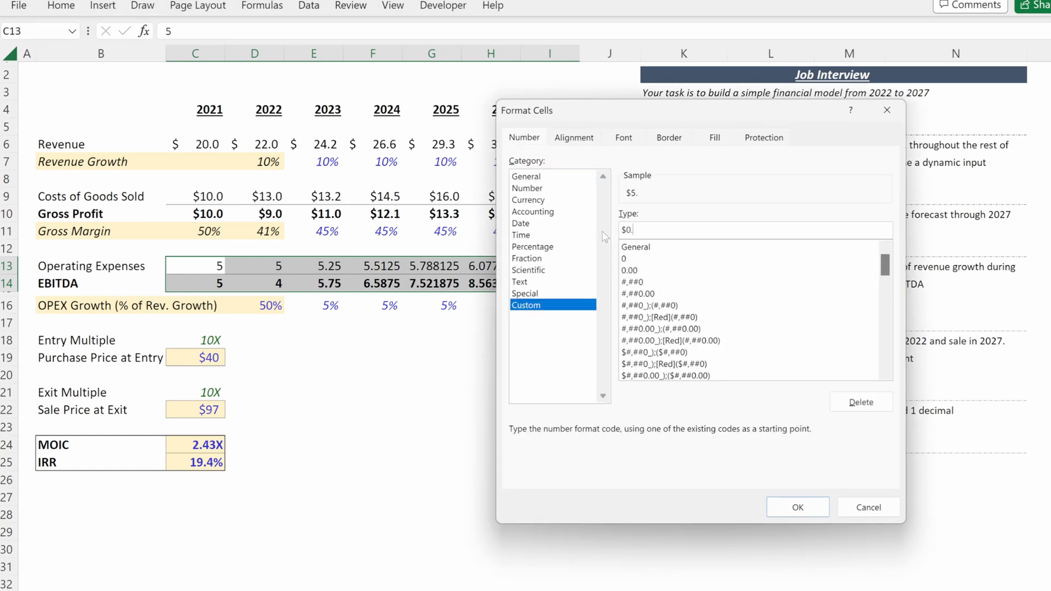
click(797, 507)
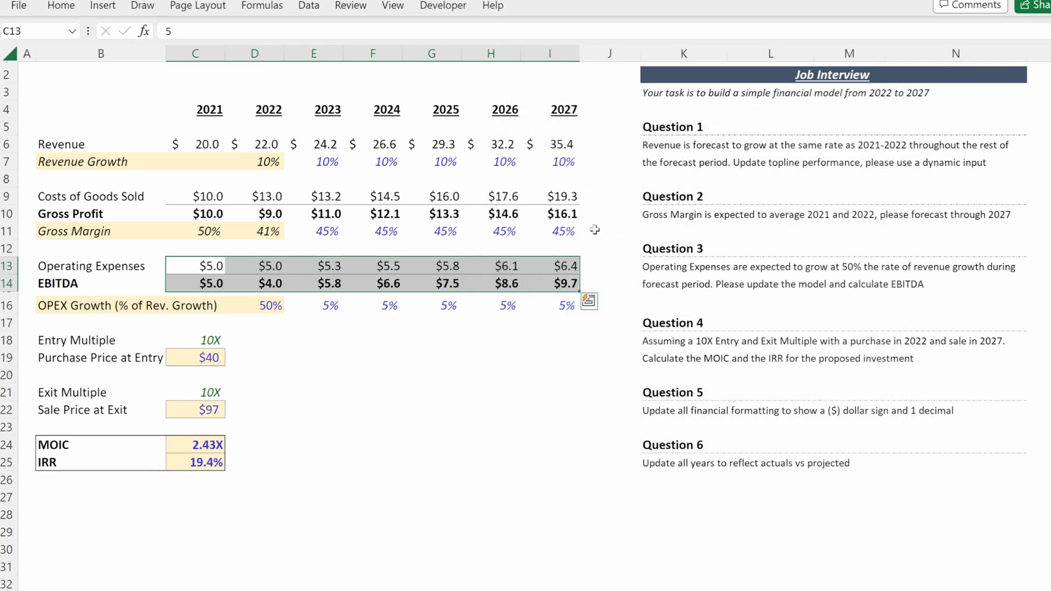
mouse_move(594, 236)
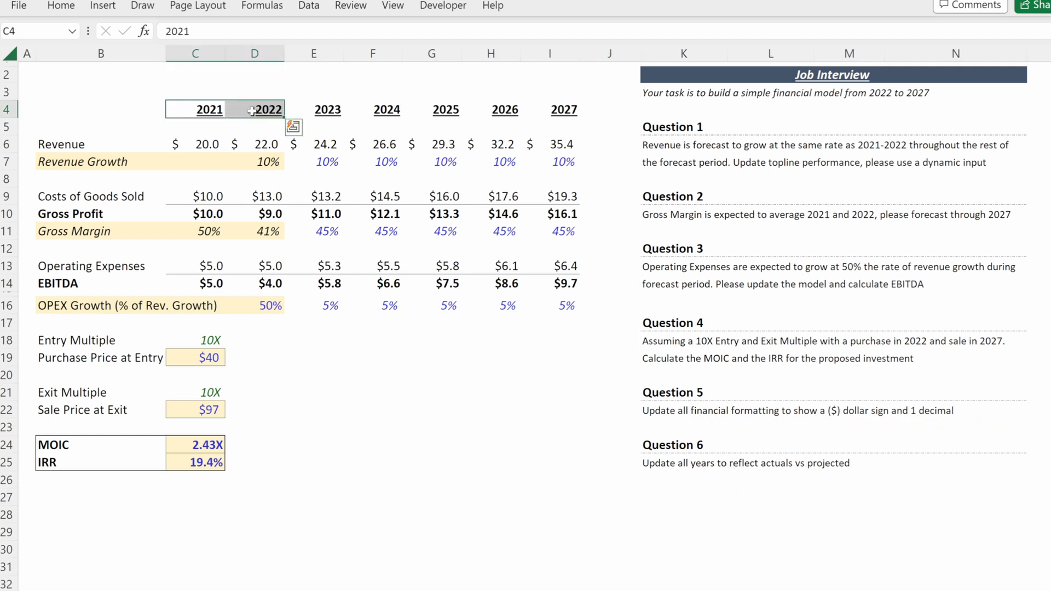
Apply custom format 0"A" to the 2021 and 2022 year headers.
key(ctrl+1)
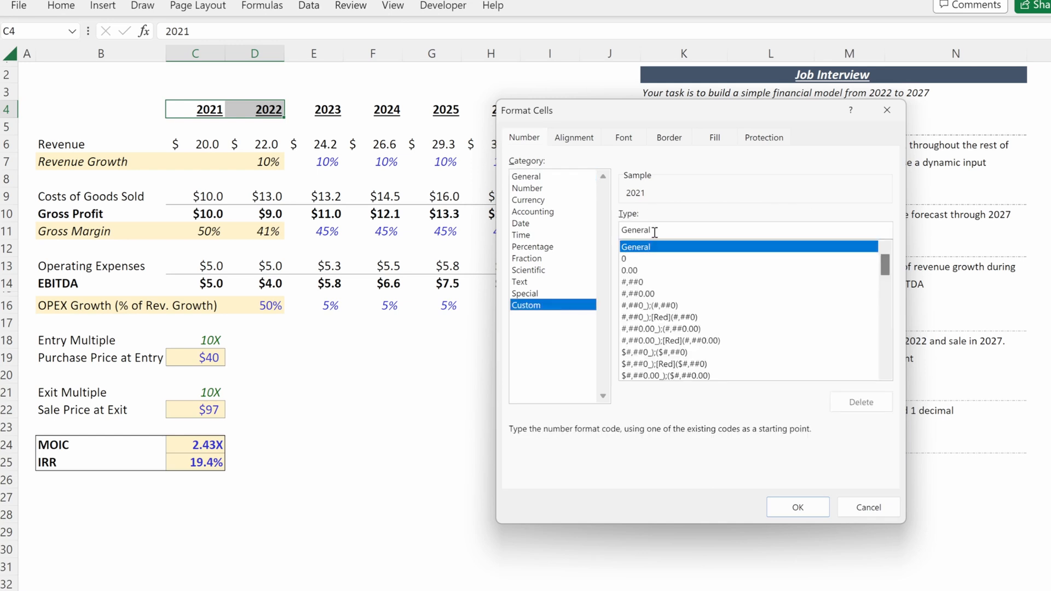
text(0)
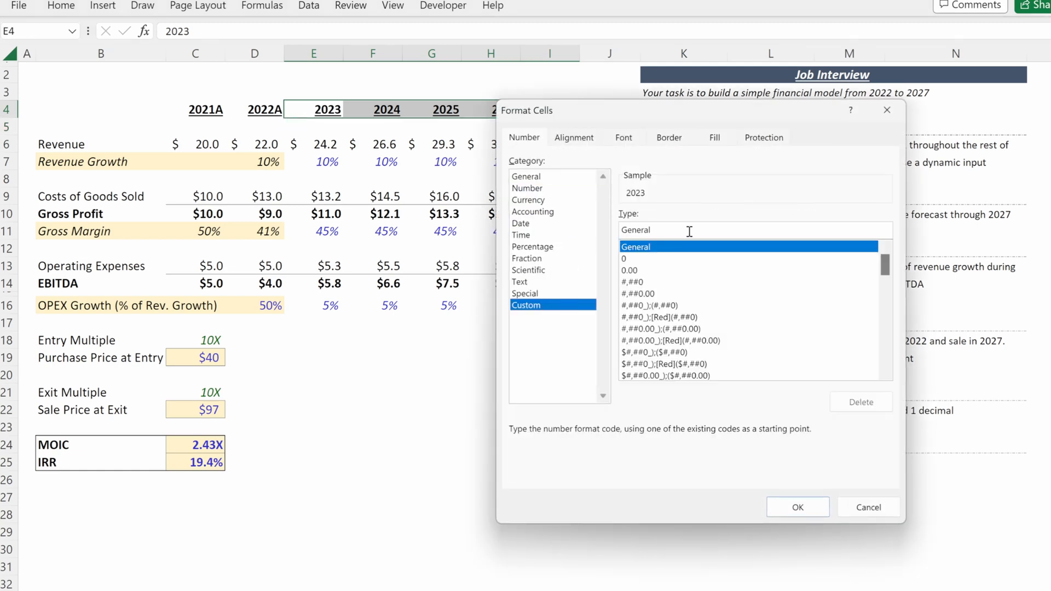
text(0)
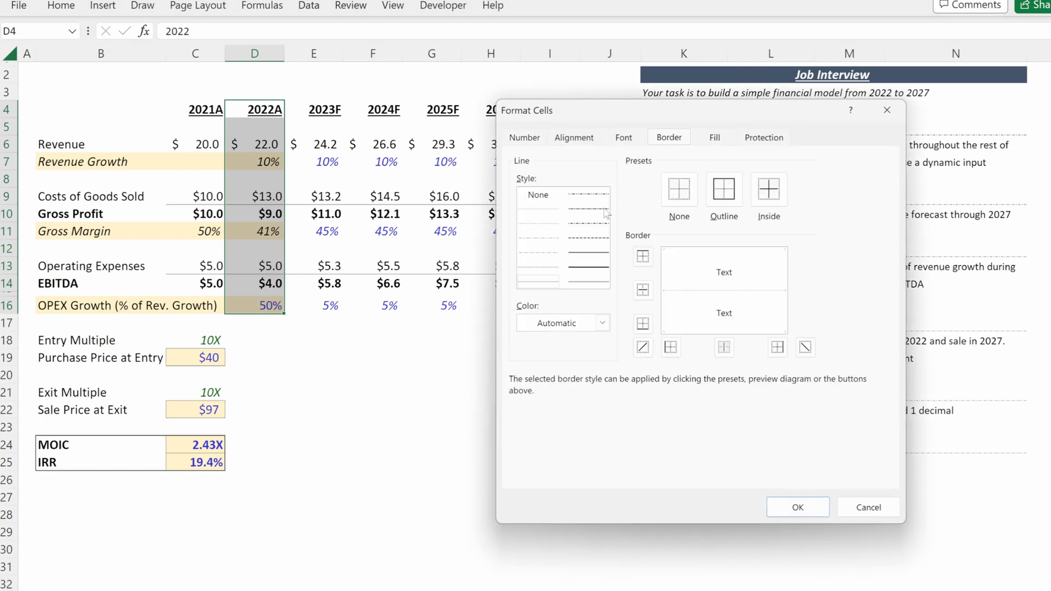
Choose a dashed line style for the 2022A column's right border.
click(641, 290)
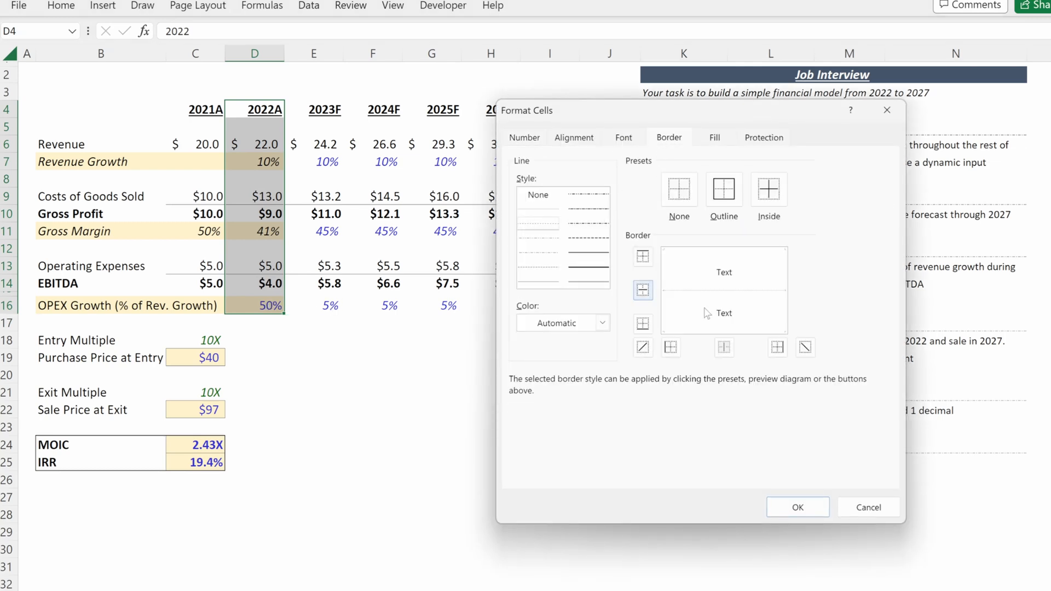